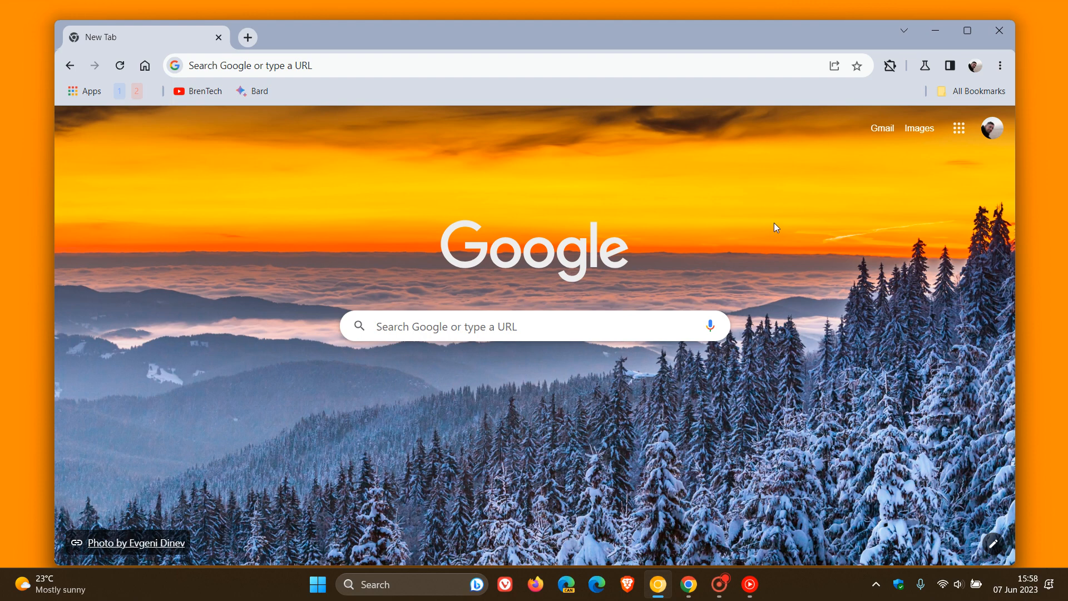
pyautogui.moveTo(975, 90)
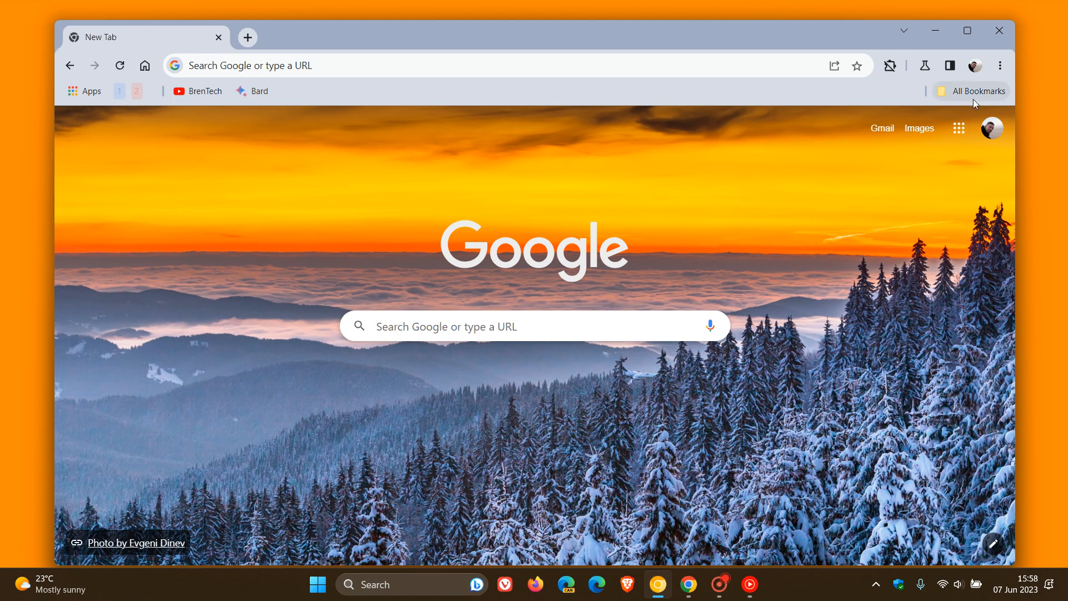
# - Open stable Chrome's Customize Chrome panel beside the autumn forest new tab
pyautogui.click(999, 66)
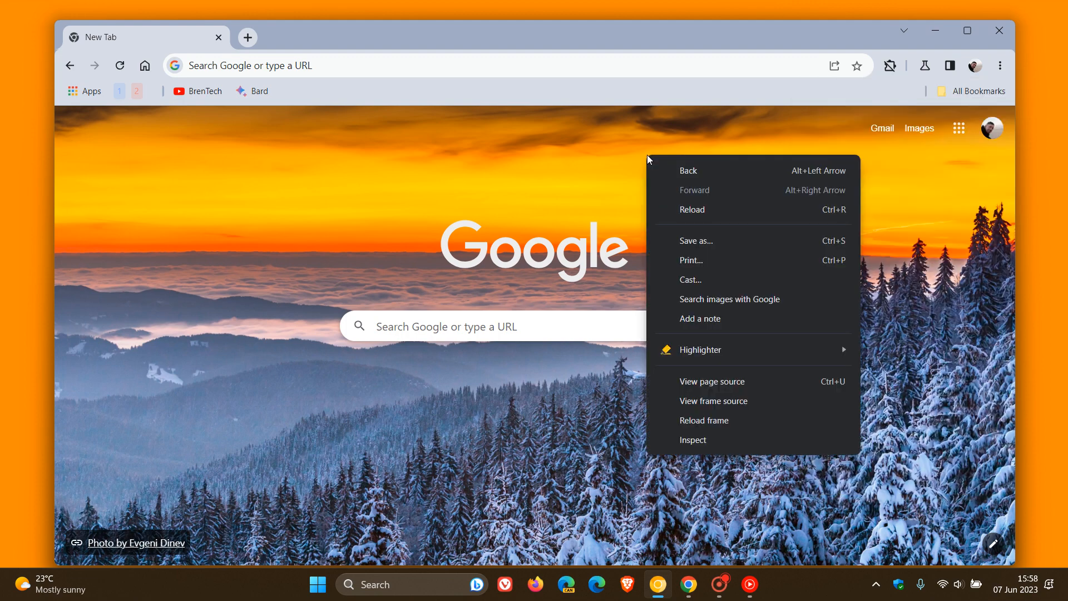
pyautogui.click(558, 168)
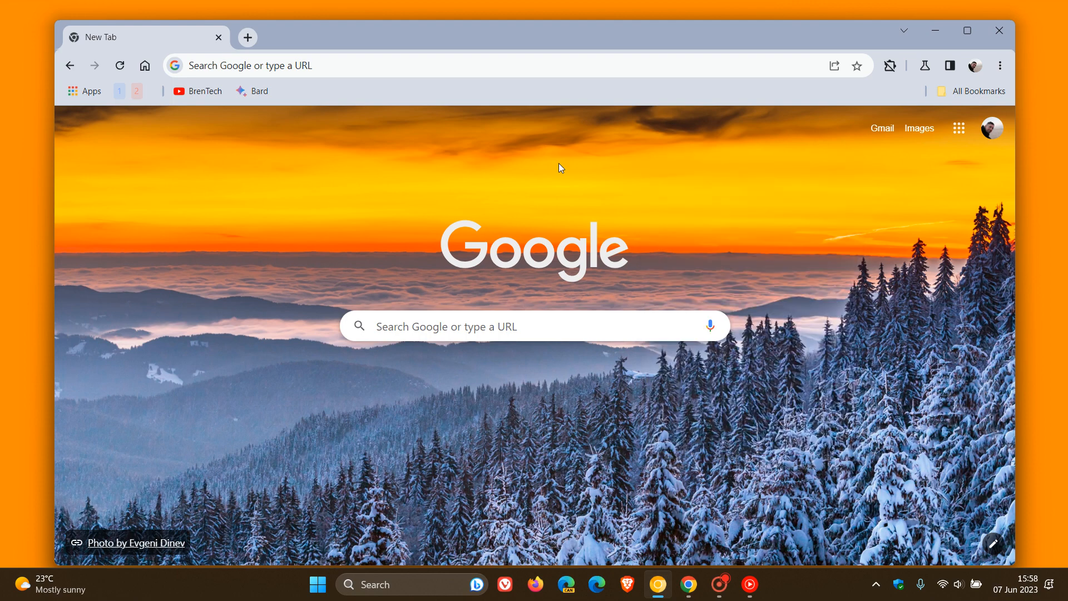
pyautogui.moveTo(773, 241)
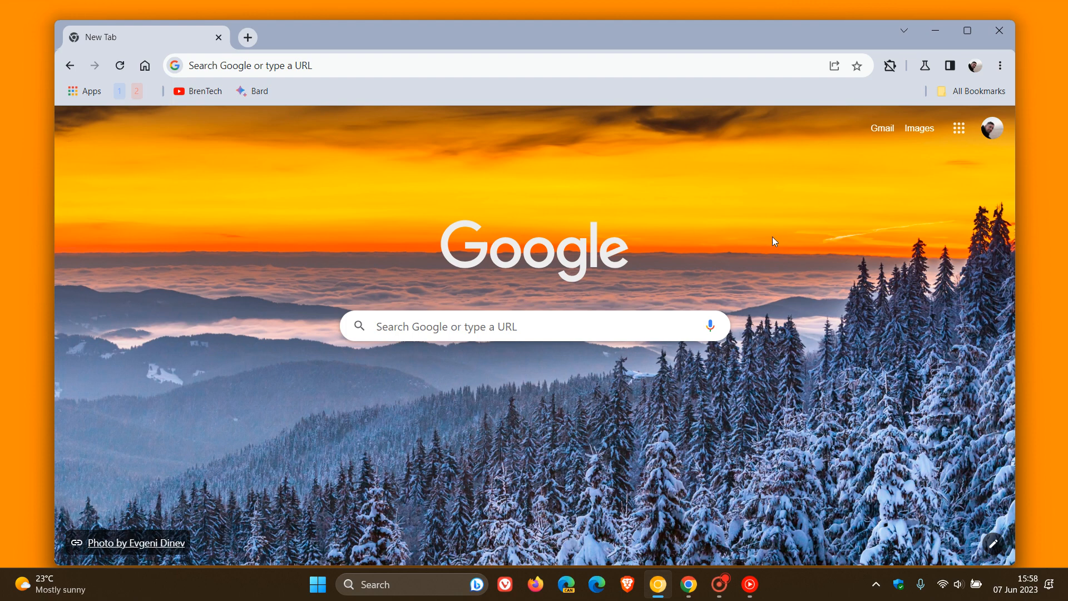
pyautogui.moveTo(830, 223)
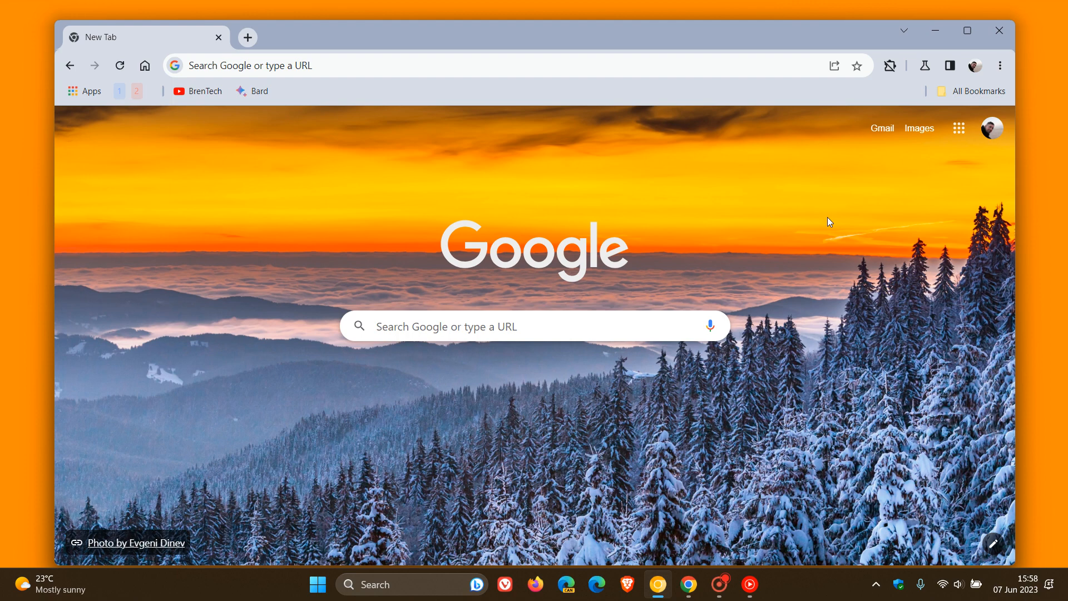
pyautogui.moveTo(233, 272)
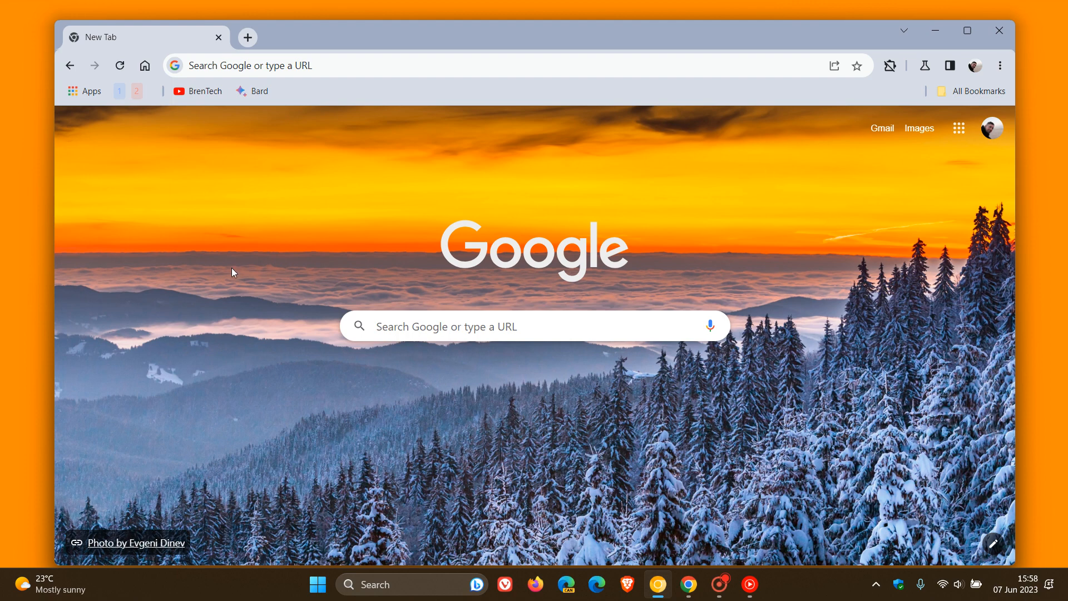
pyautogui.moveTo(761, 219)
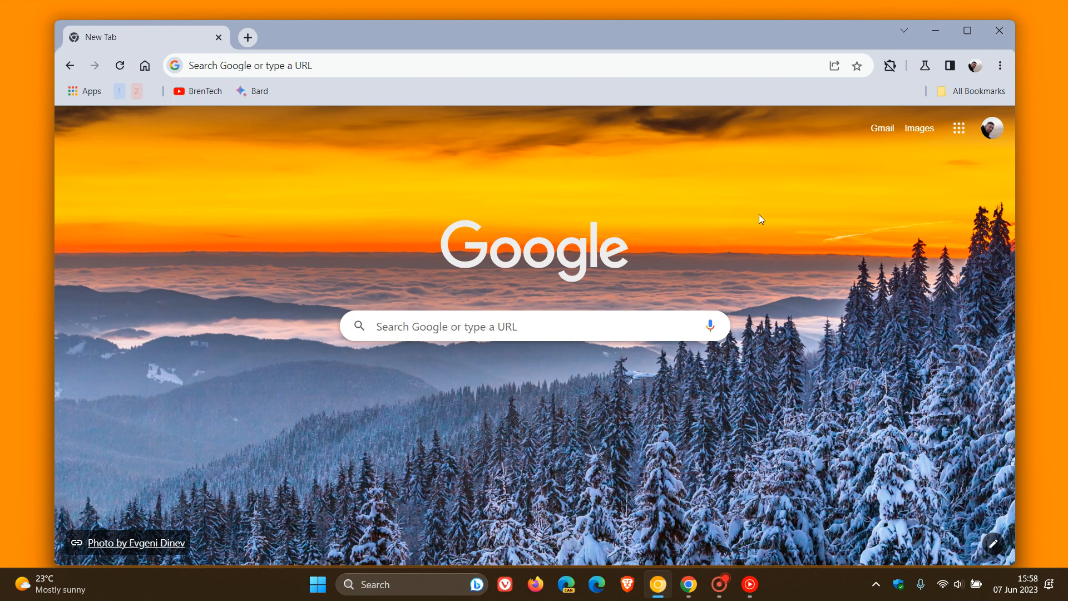
pyautogui.moveTo(780, 208)
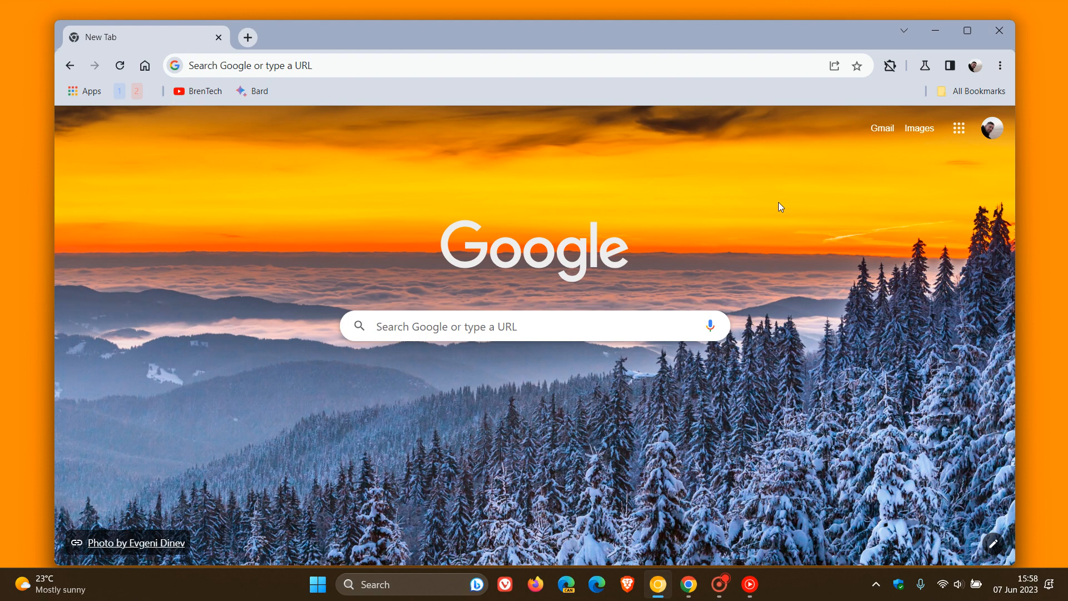
pyautogui.moveTo(687, 584)
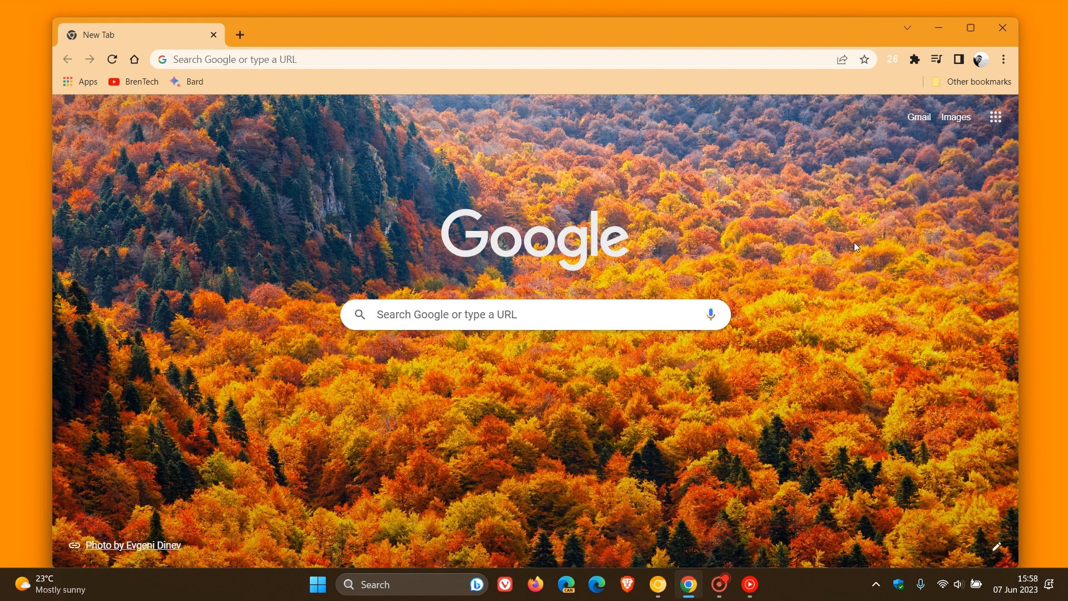
pyautogui.moveTo(782, 297)
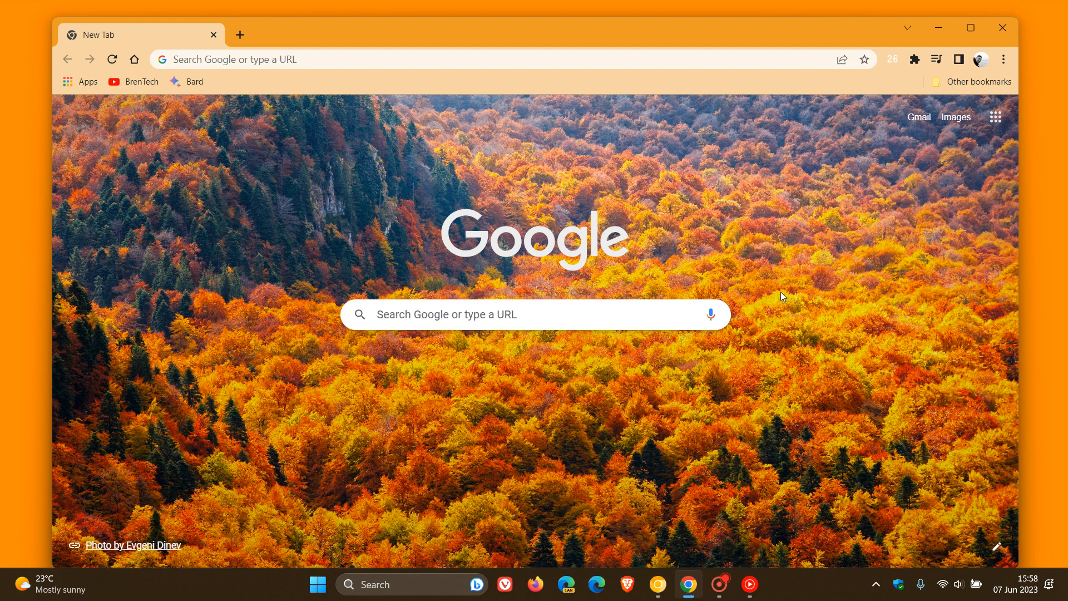
pyautogui.moveTo(843, 257)
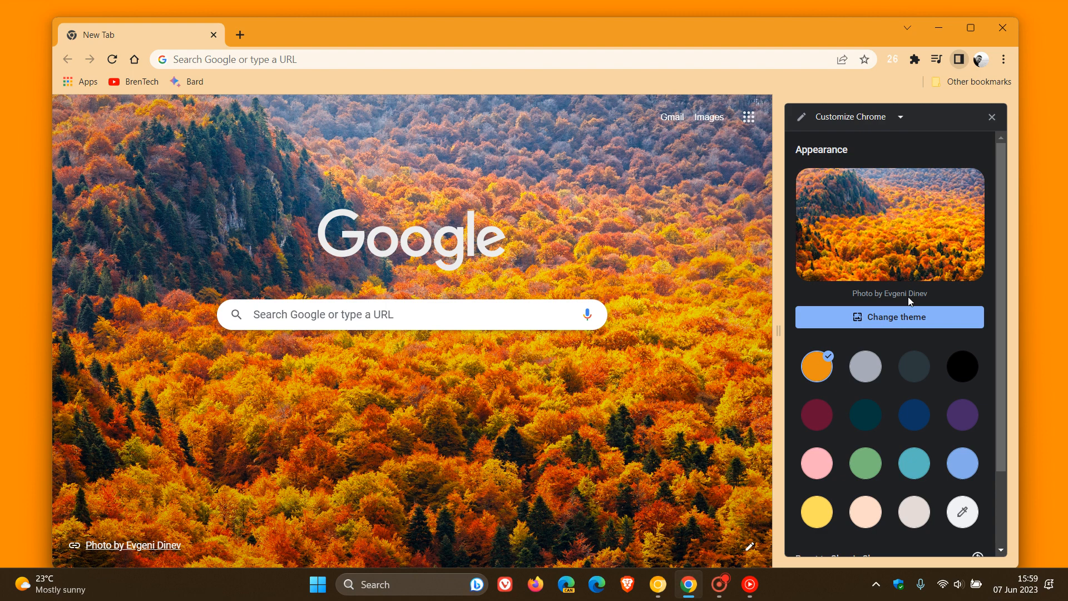
pyautogui.moveTo(851, 257)
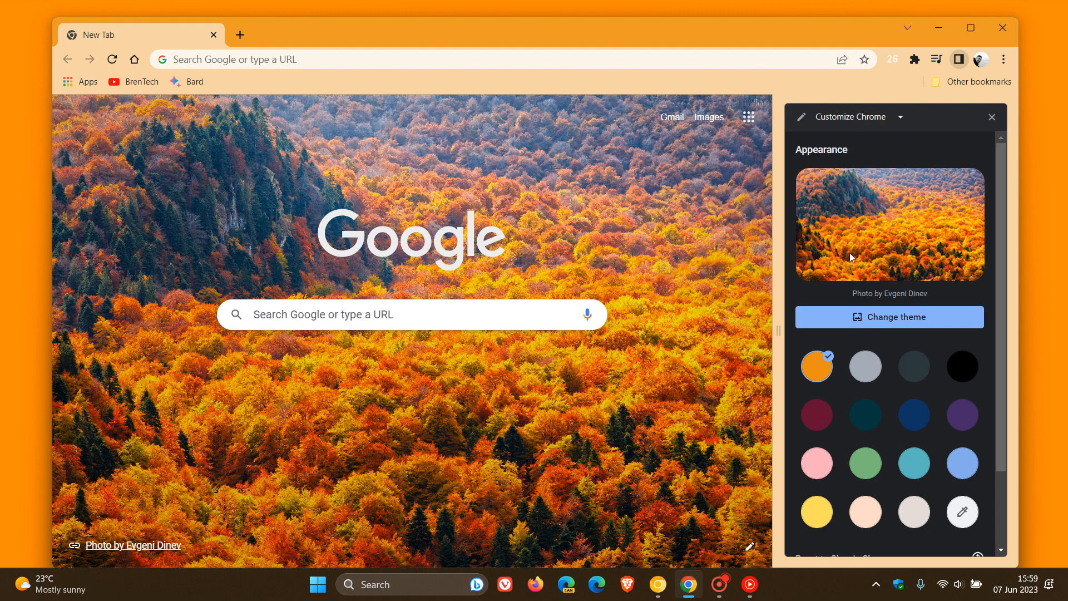
pyautogui.moveTo(924, 220)
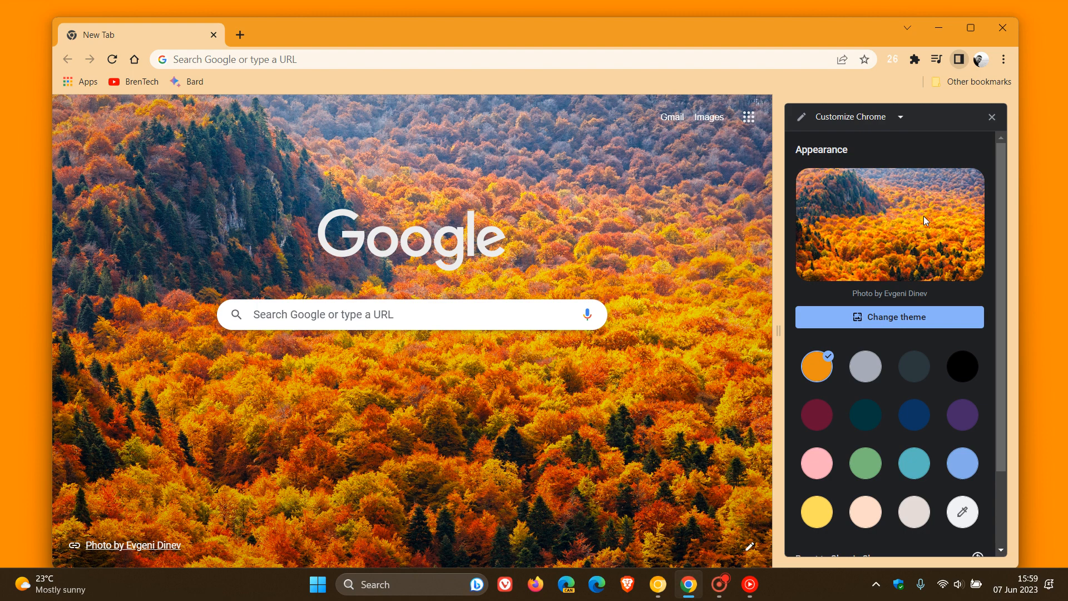
pyautogui.moveTo(909, 238)
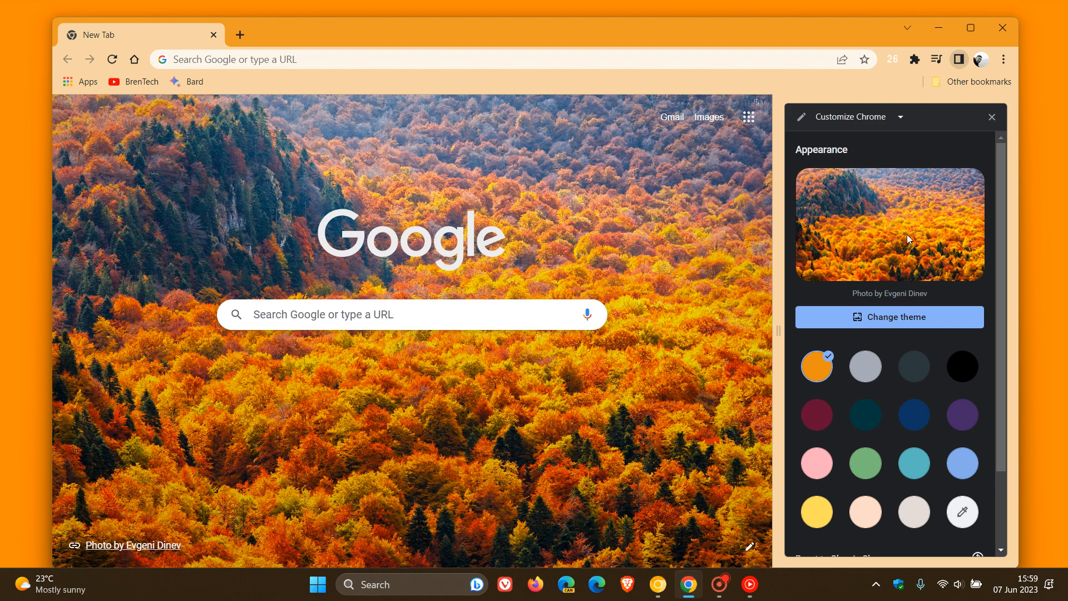
pyautogui.moveTo(675, 560)
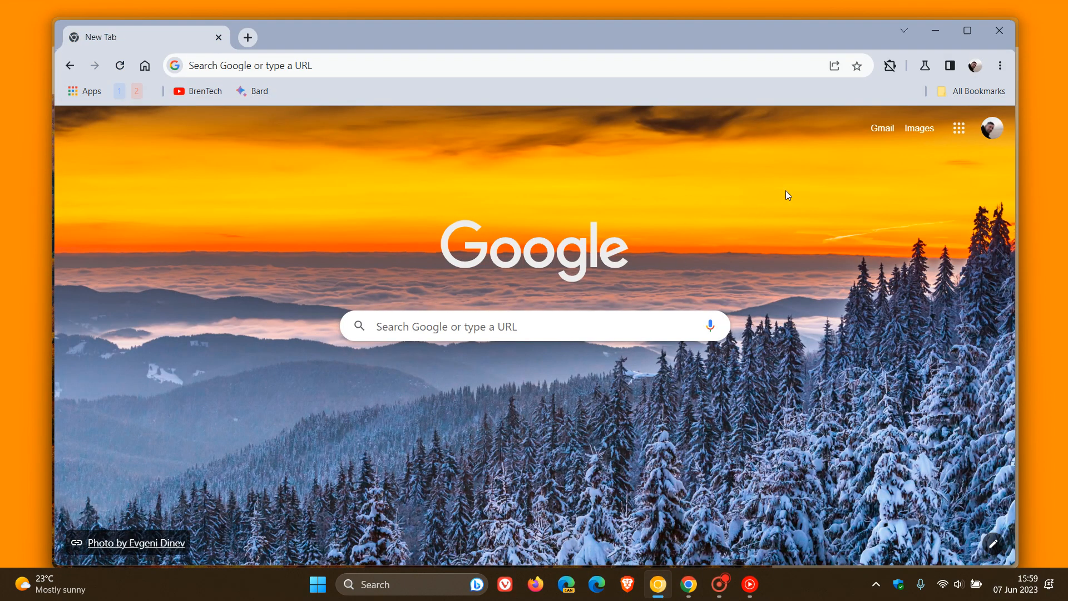
pyautogui.moveTo(767, 198)
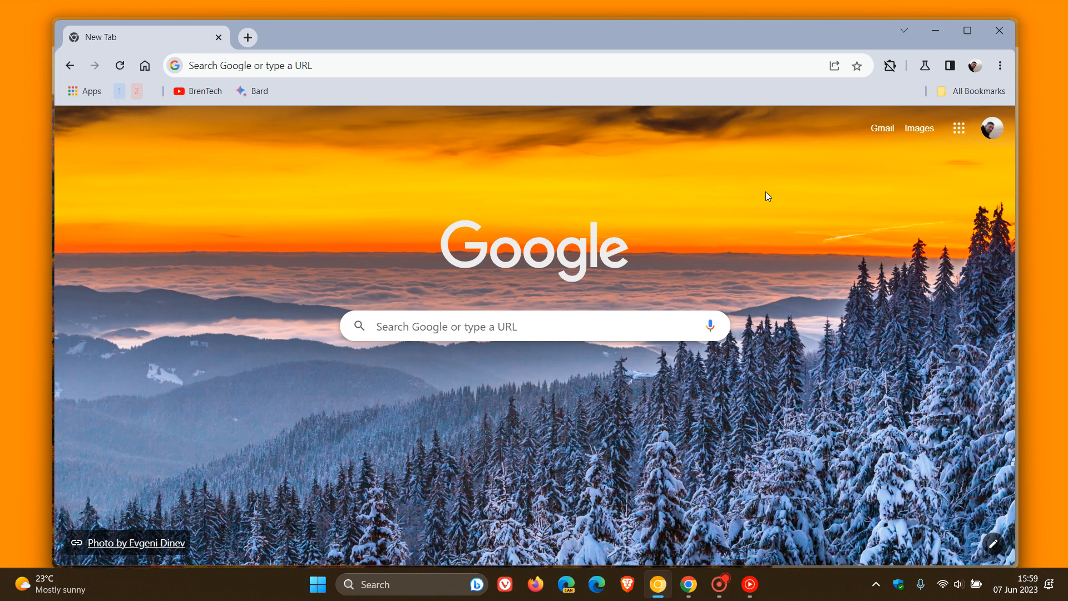
pyautogui.moveTo(991, 544)
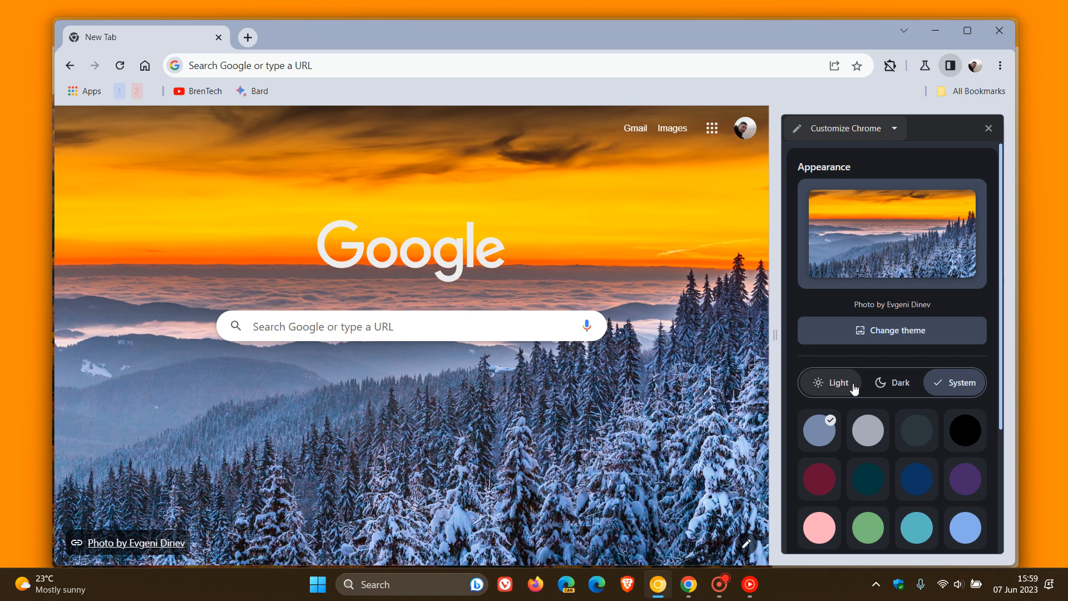
pyautogui.moveTo(844, 383)
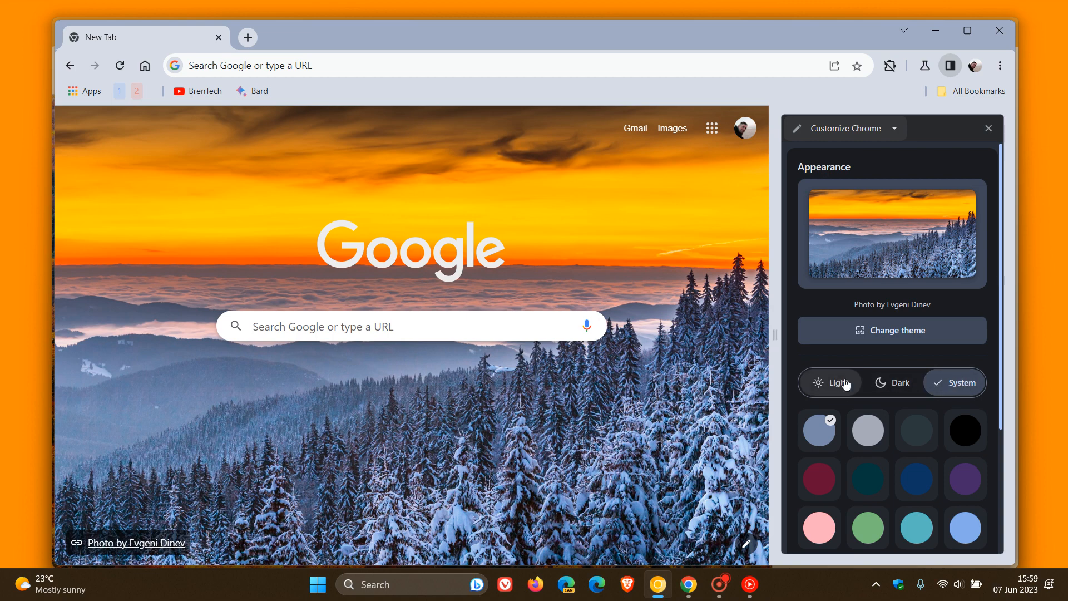
# - Set Canary's appearance mode to System and apply the Classic Chrome theme
pyautogui.click(891, 382)
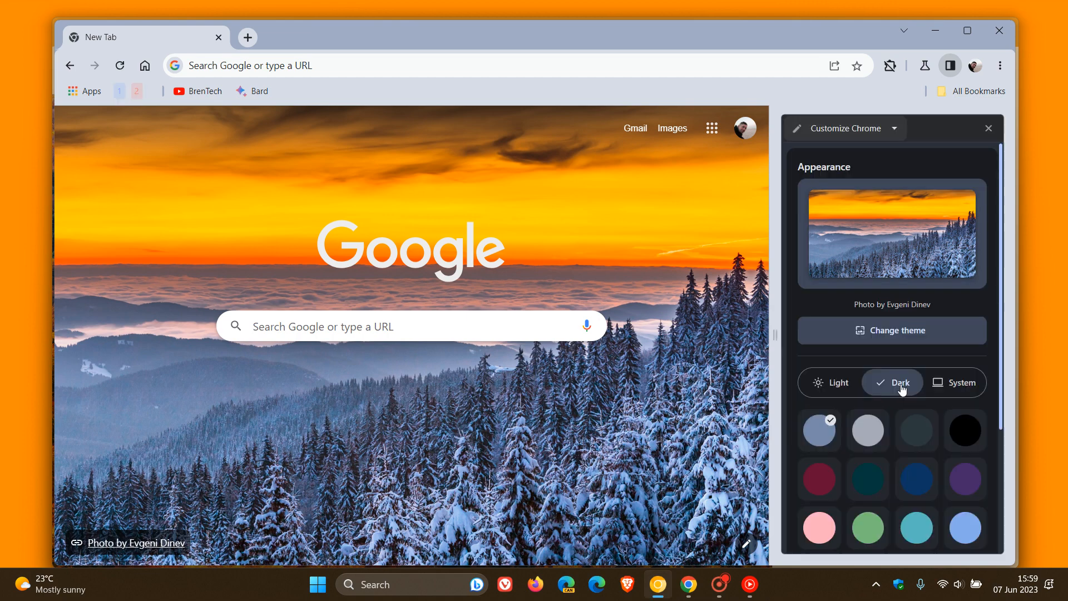
pyautogui.click(962, 382)
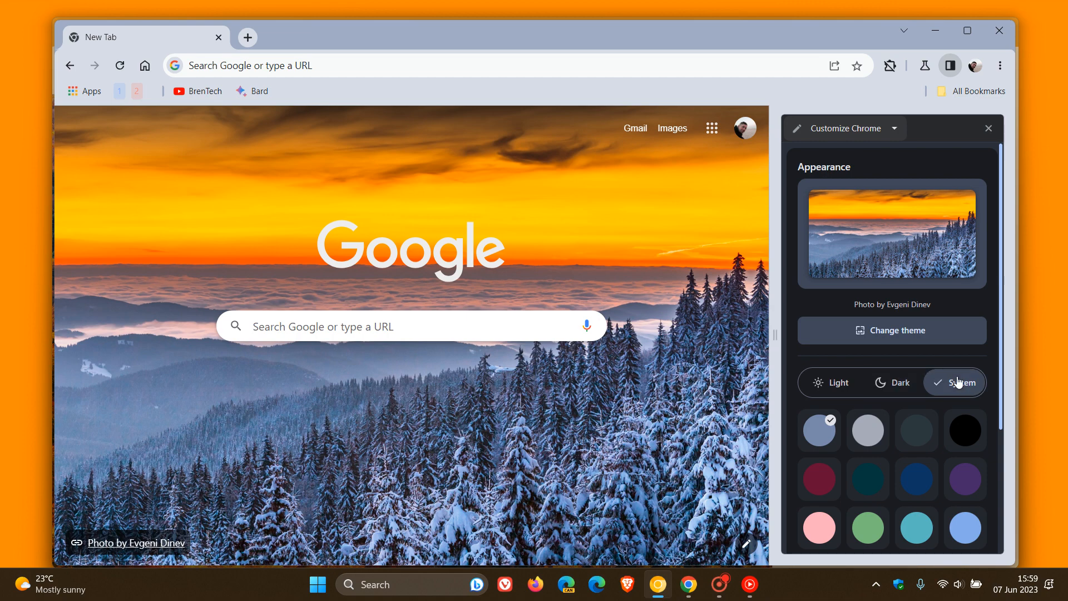
pyautogui.moveTo(891, 331)
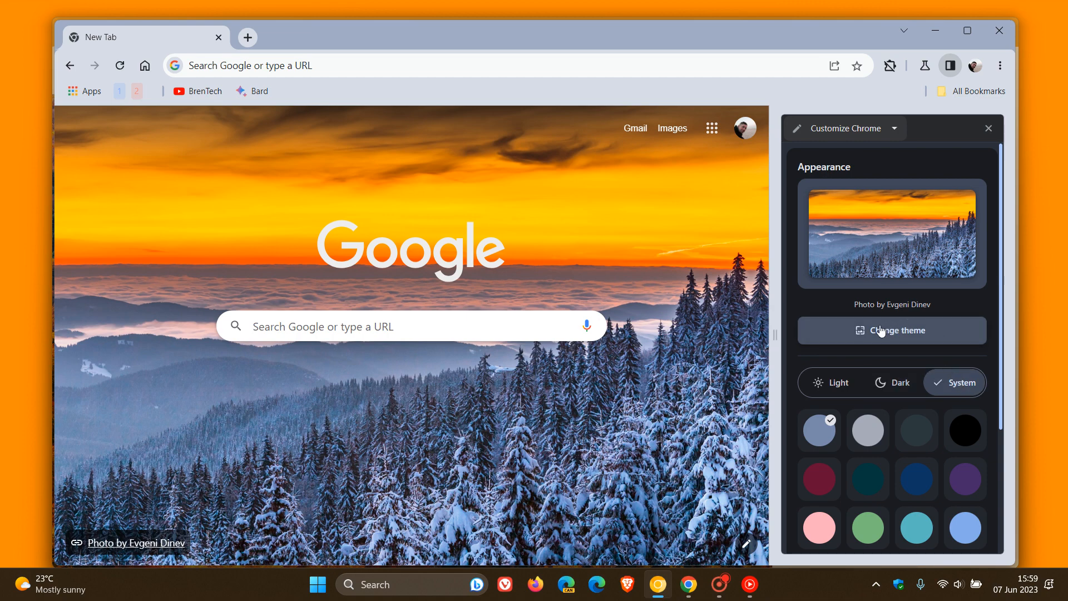
pyautogui.click(890, 330)
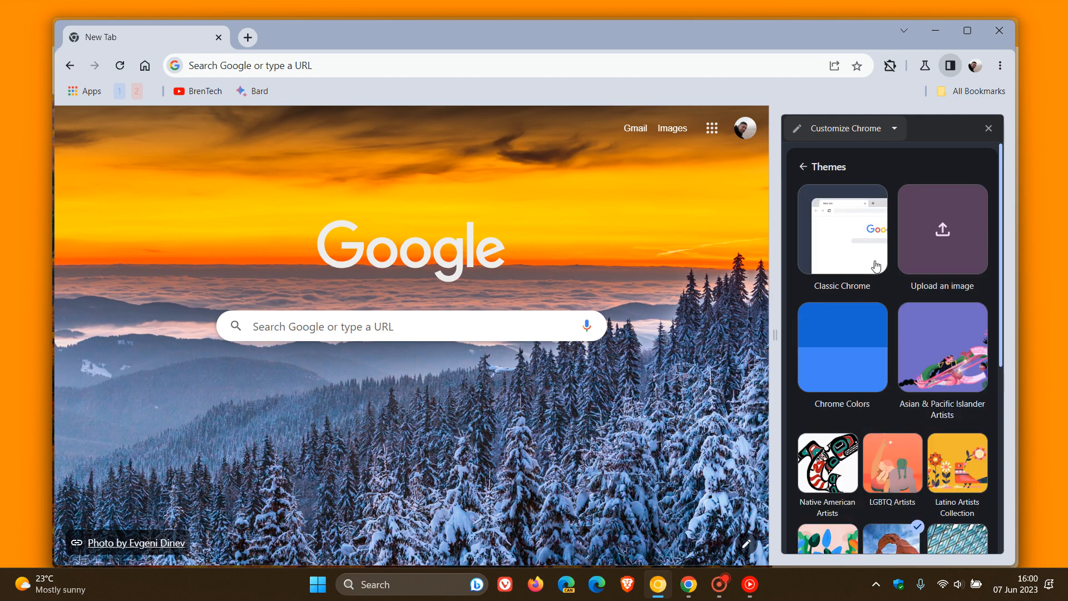
pyautogui.click(841, 229)
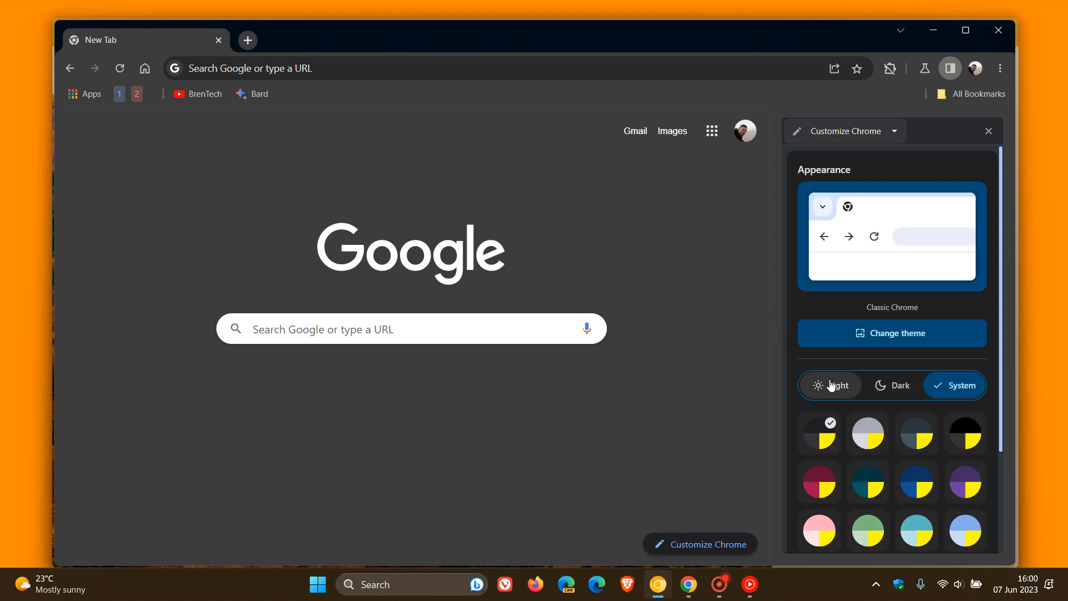
# - Cycle Canary's appearance through Light and Dark, ending back on System
pyautogui.click(829, 385)
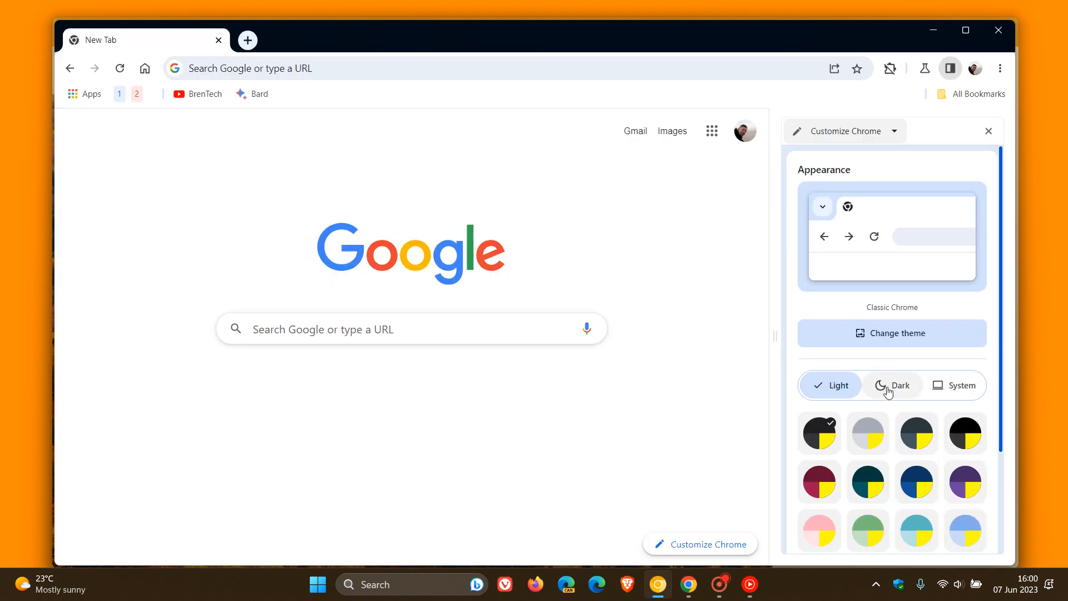
pyautogui.click(891, 385)
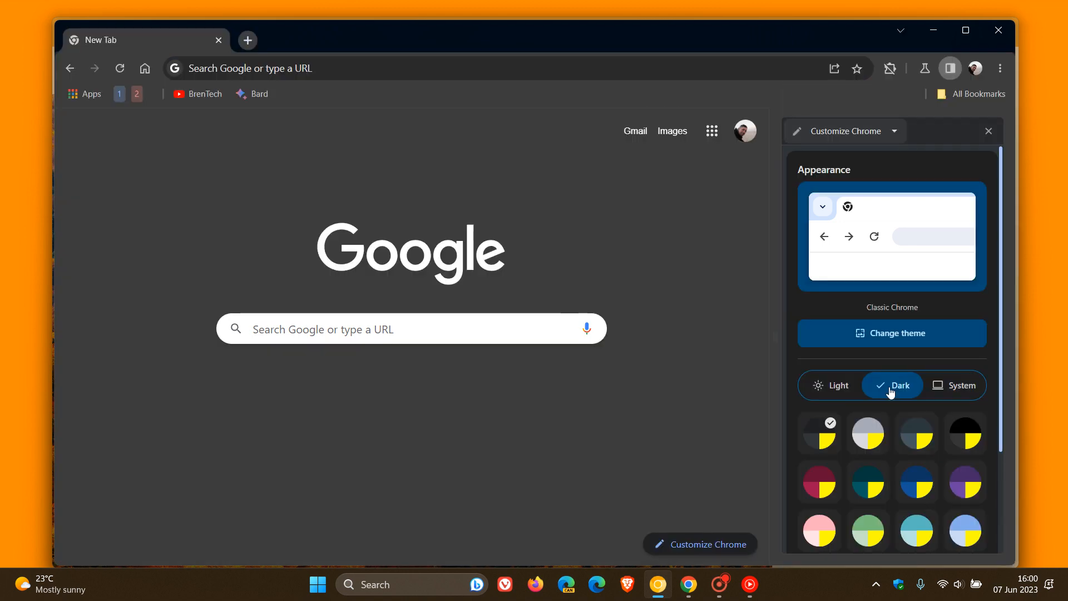
pyautogui.click(962, 385)
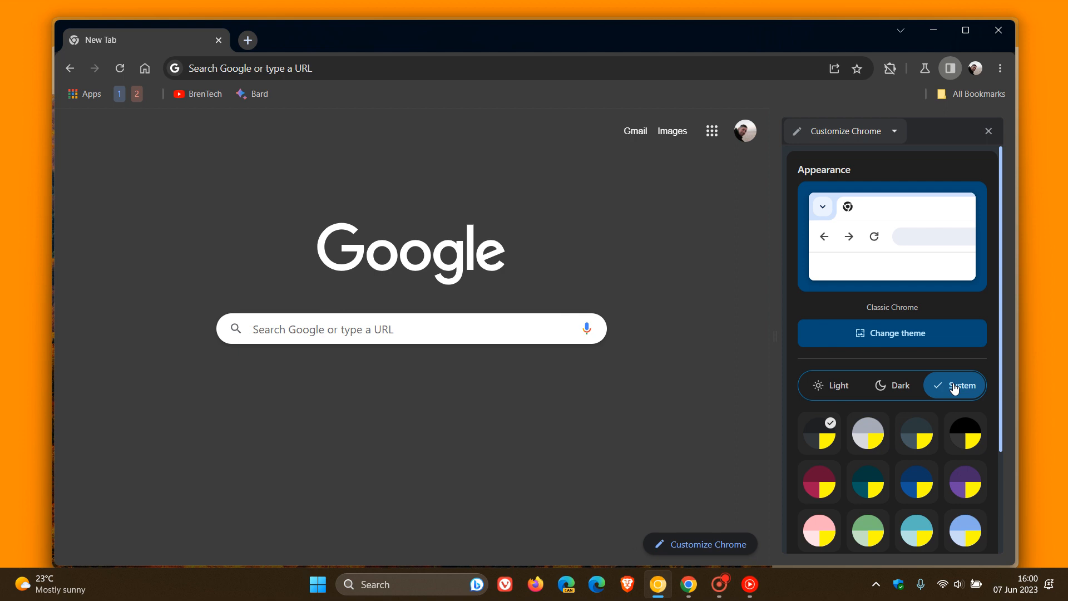
pyautogui.moveTo(904, 397)
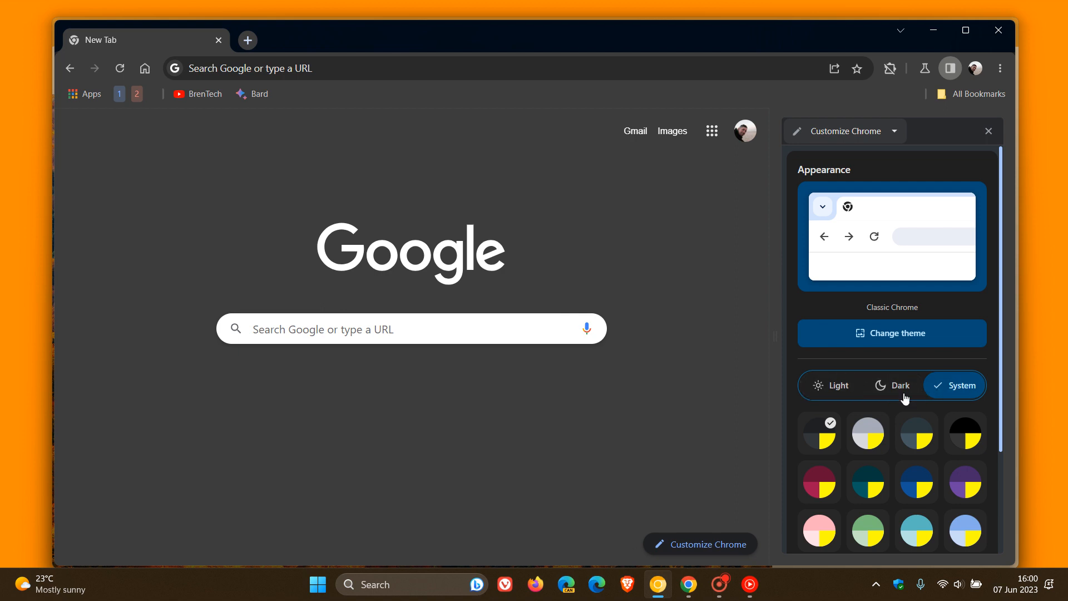
pyautogui.moveTo(879, 386)
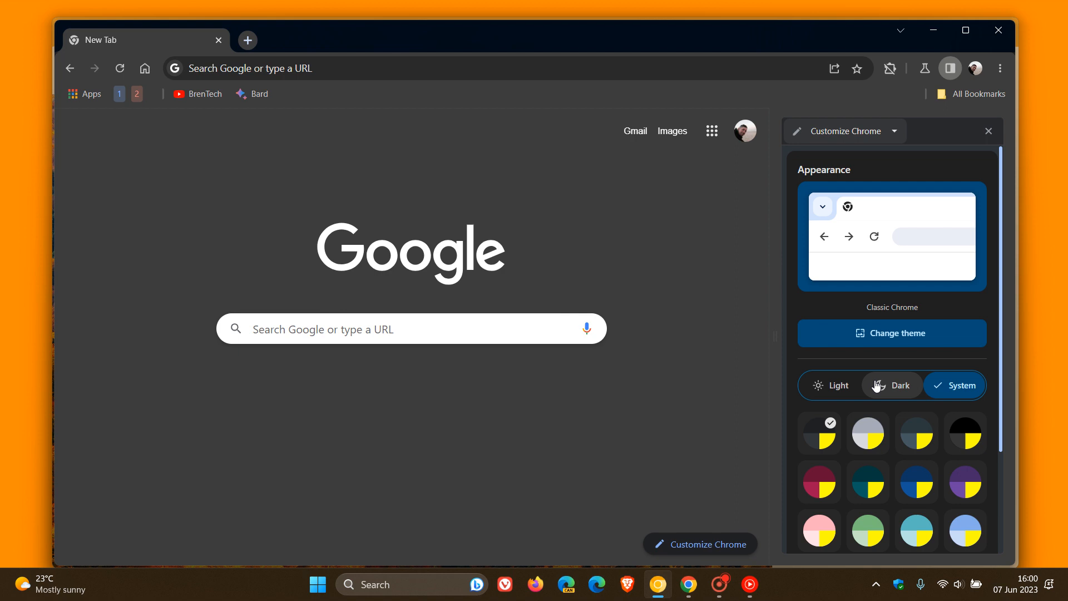
pyautogui.moveTo(853, 68)
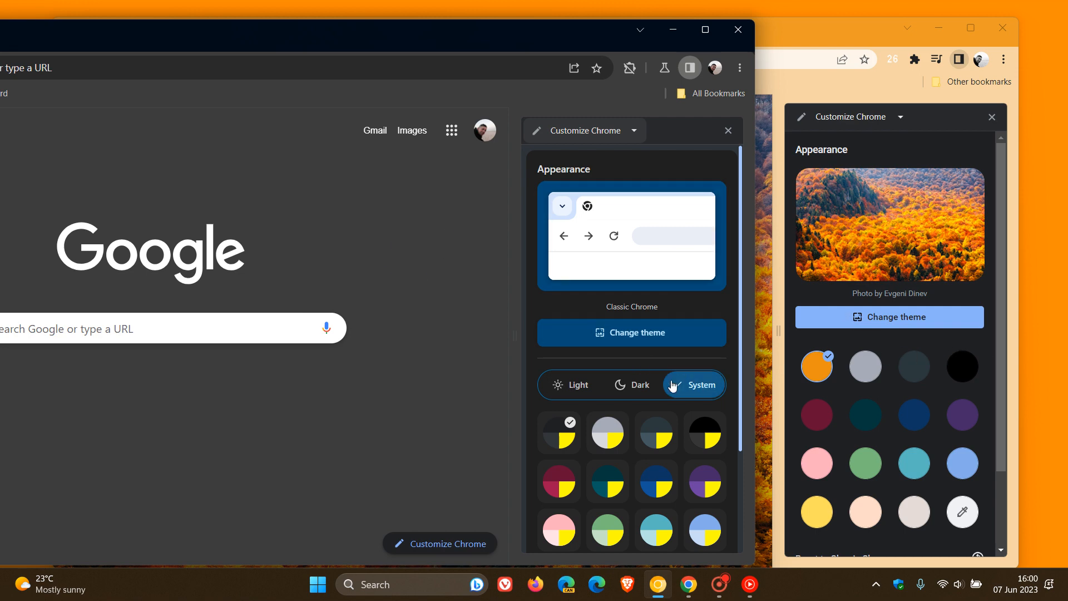
# - Set Canary's appearance to Dark and scroll both panels to the colour presets
pyautogui.click(569, 384)
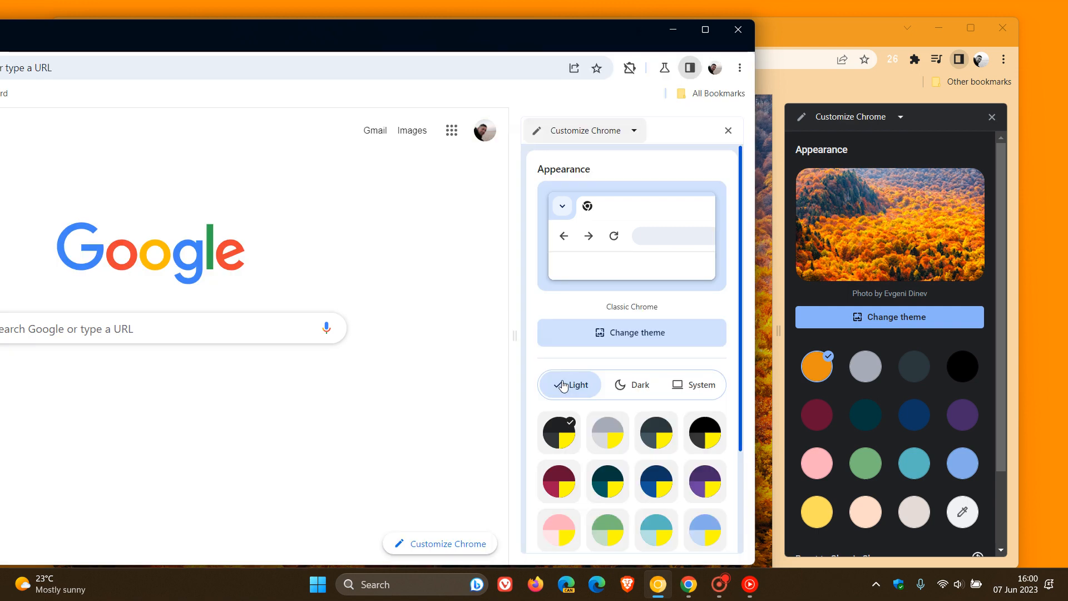
pyautogui.click(631, 384)
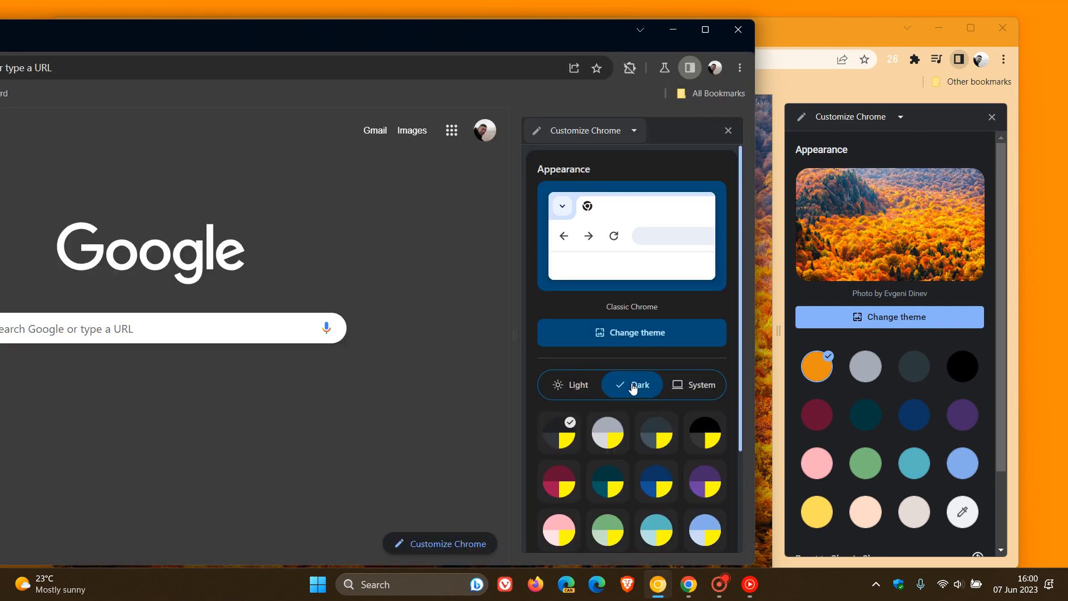
pyautogui.scroll(-3)
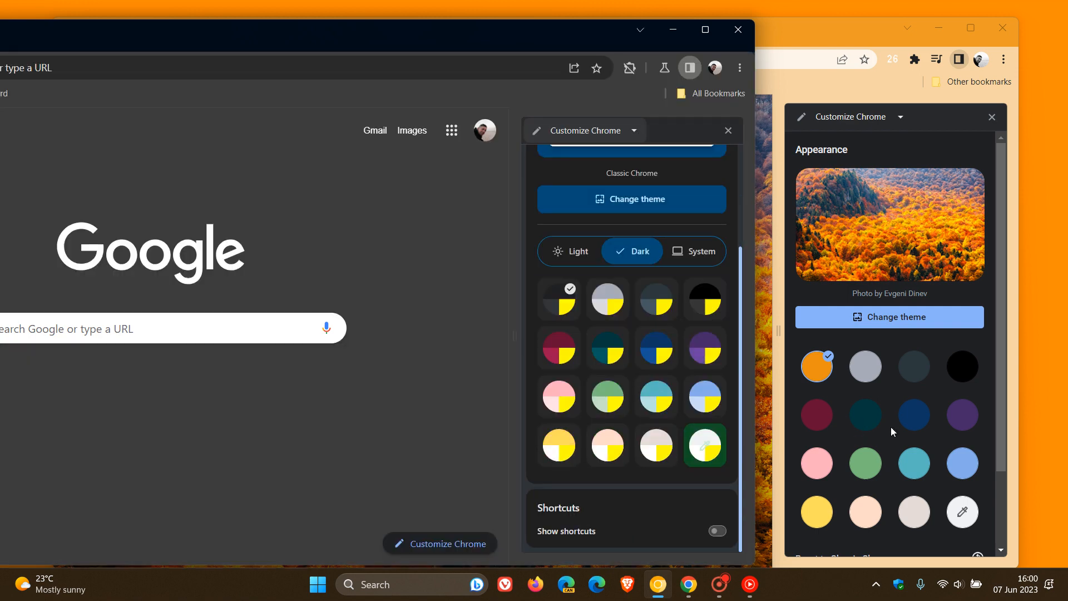
pyautogui.scroll(-3)
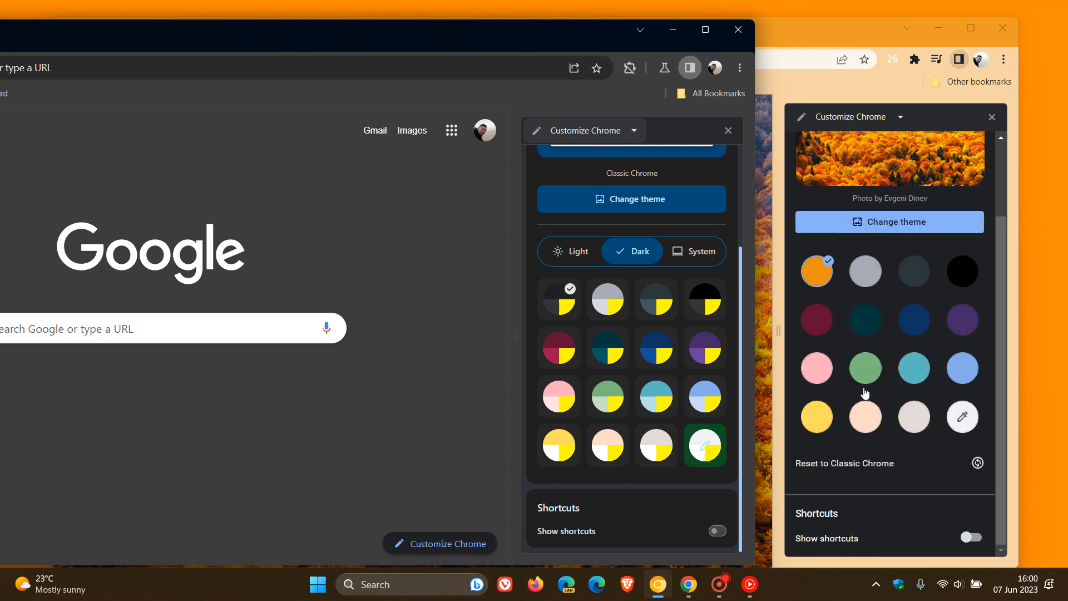
pyautogui.moveTo(621, 350)
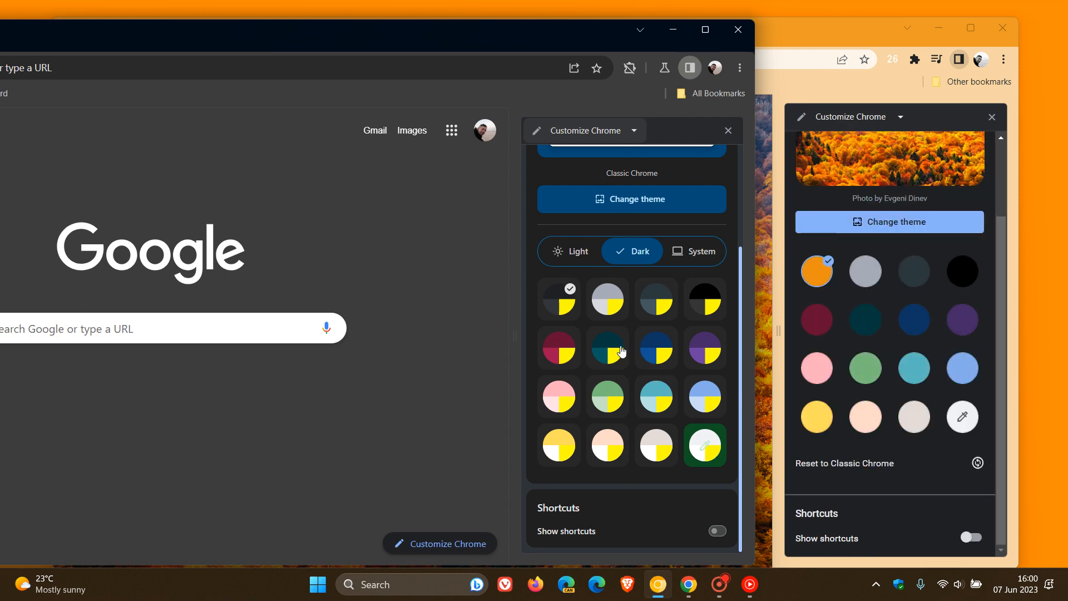
pyautogui.moveTo(607, 298)
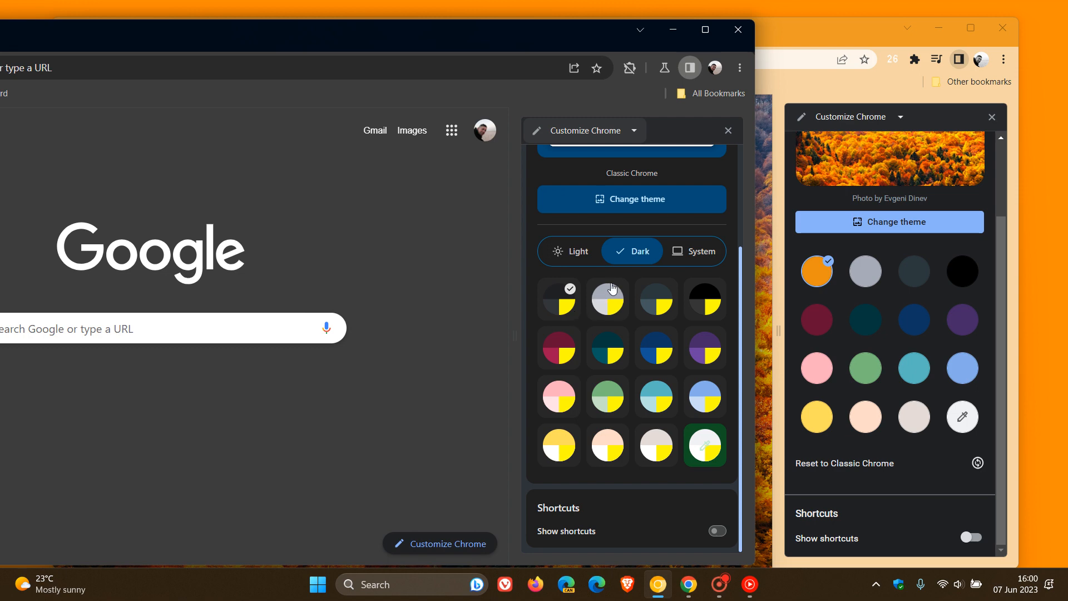
pyautogui.moveTo(637, 363)
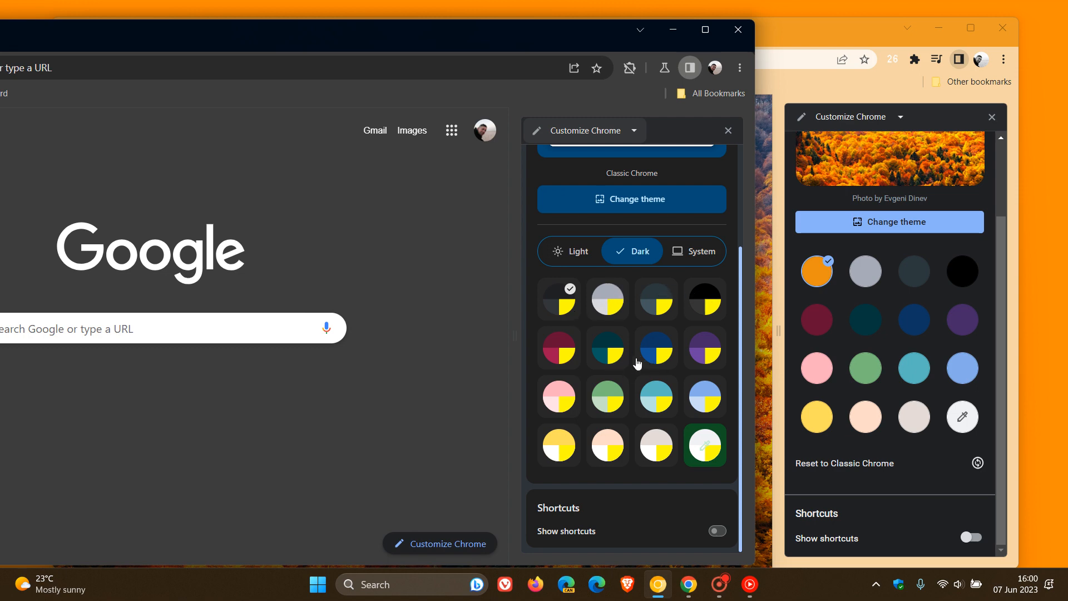
pyautogui.moveTo(655, 348)
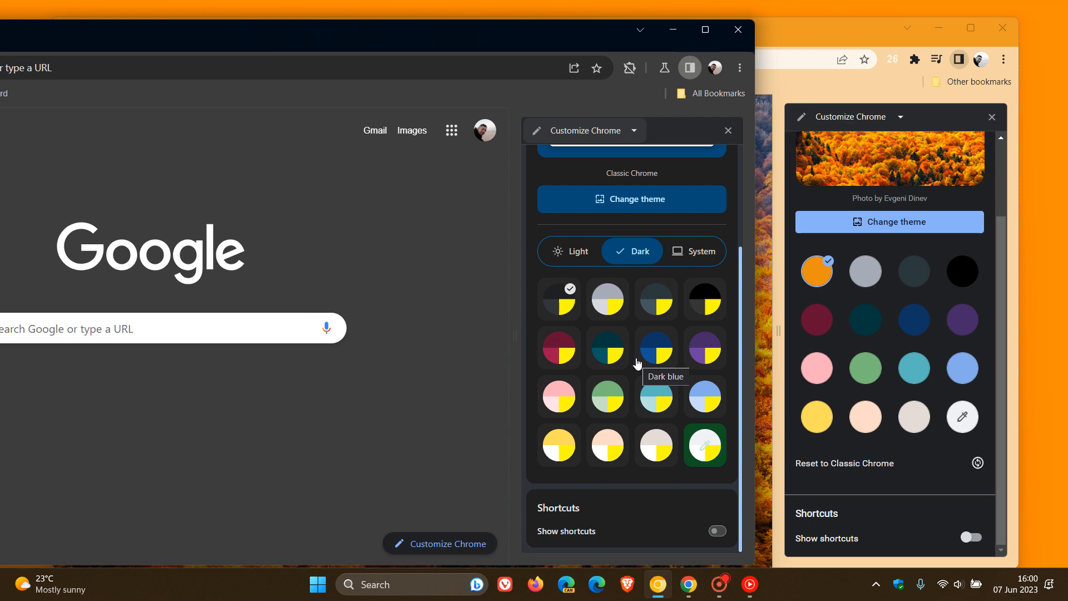
pyautogui.moveTo(587, 370)
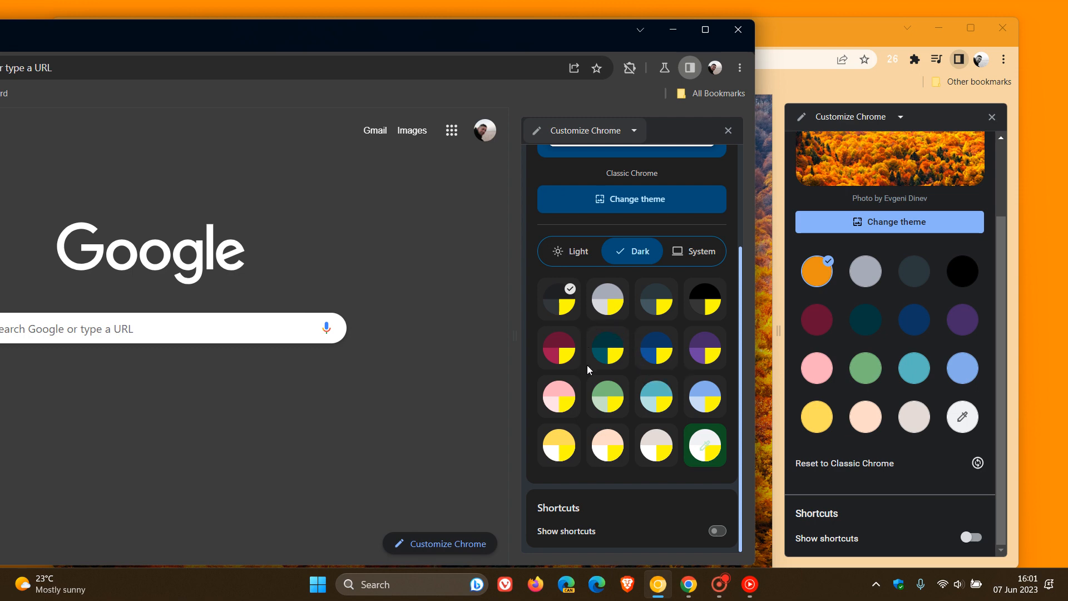
pyautogui.moveTo(588, 332)
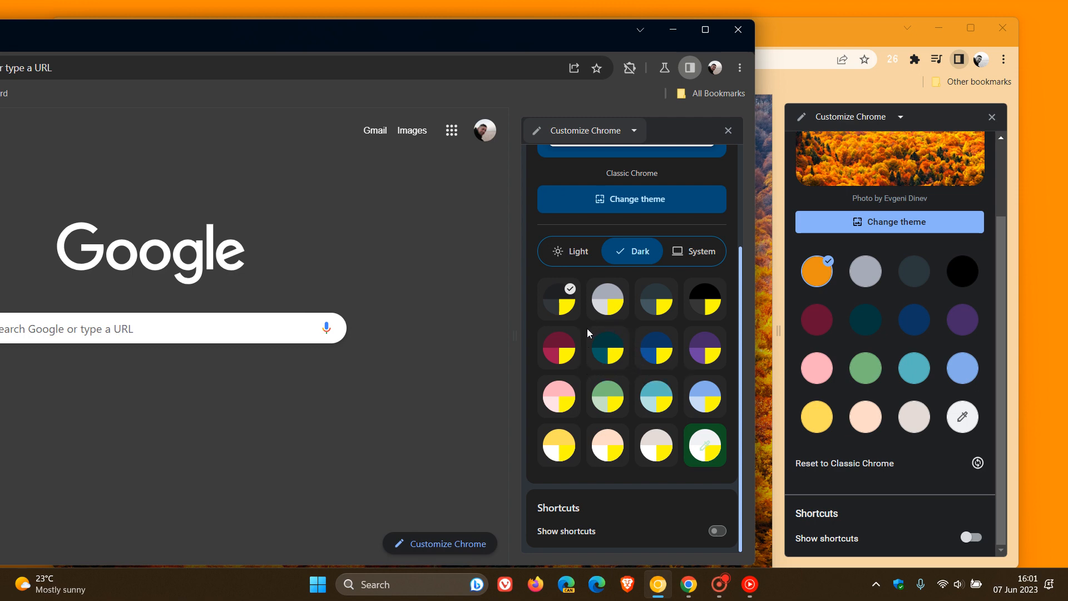
pyautogui.moveTo(601, 327)
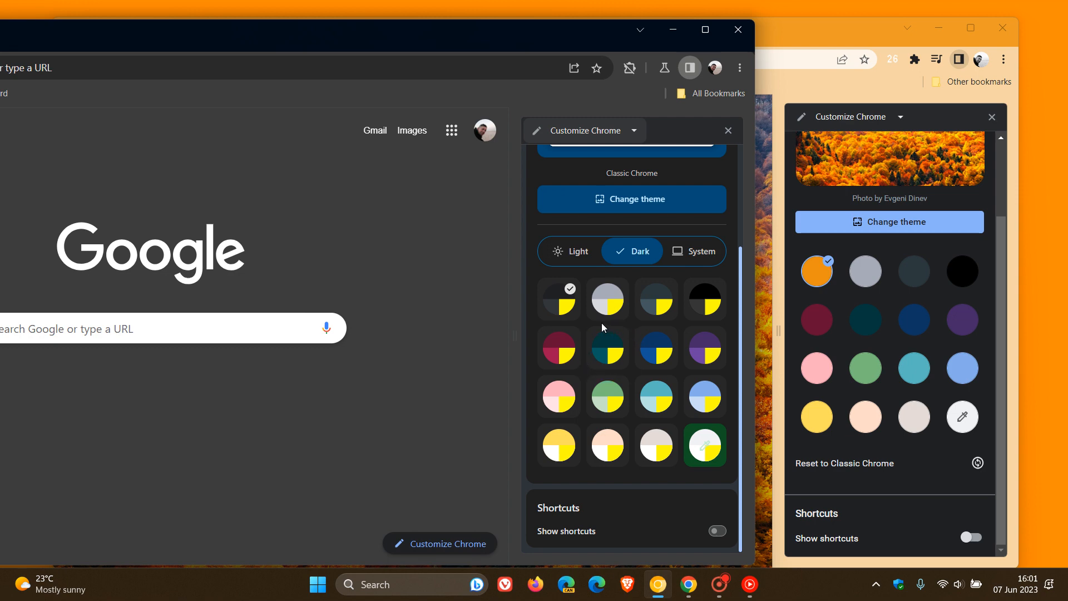
pyautogui.moveTo(624, 378)
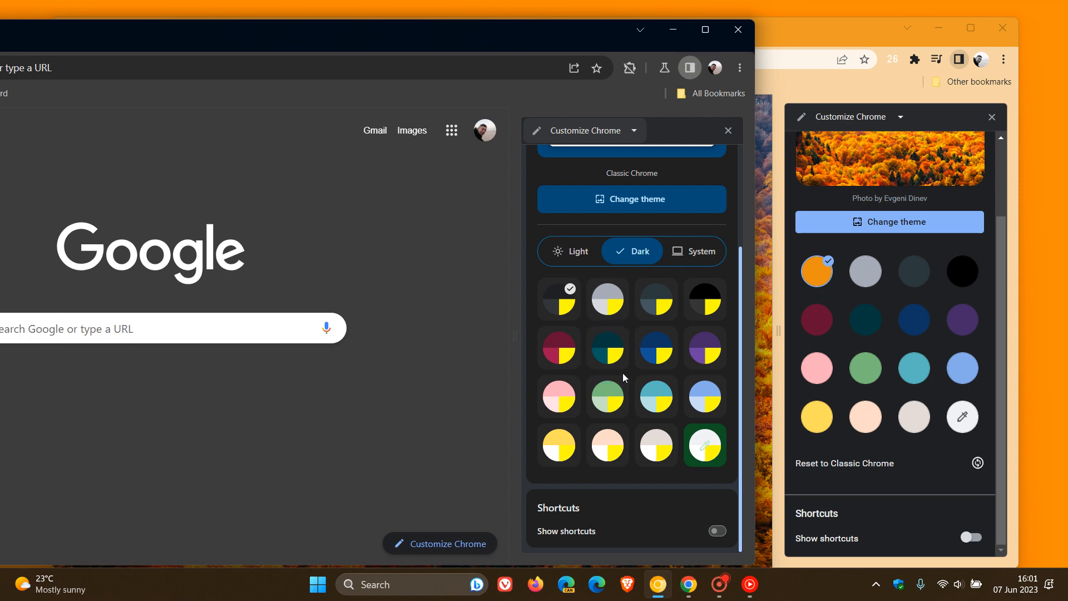
# - Apply the dark teal colour preset to Canary's new tab and frame
pyautogui.click(608, 347)
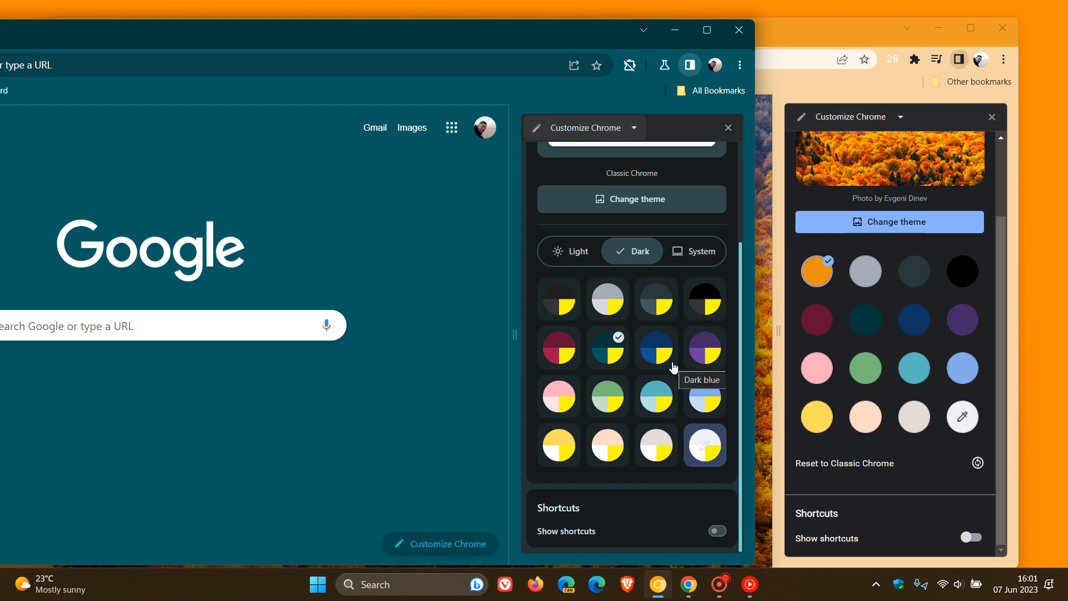
pyautogui.moveTo(654, 349)
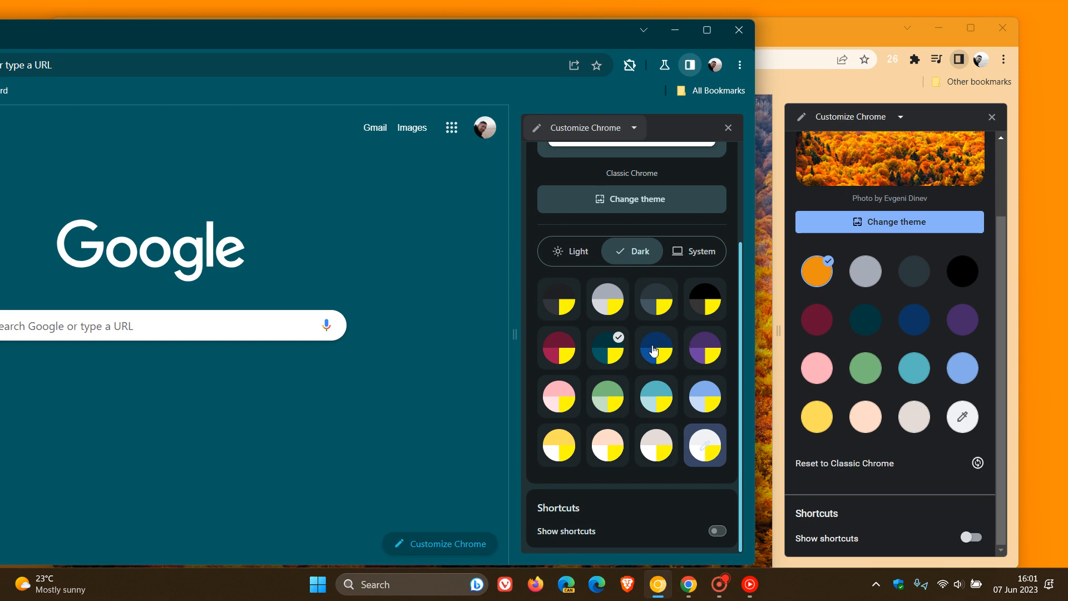
pyautogui.moveTo(954, 339)
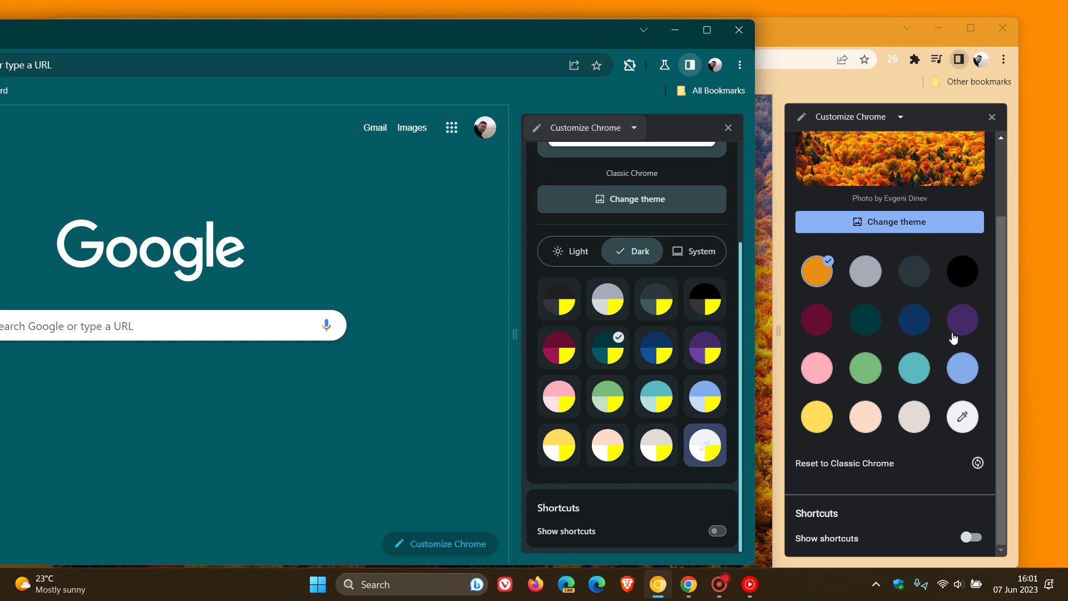
pyautogui.moveTo(949, 368)
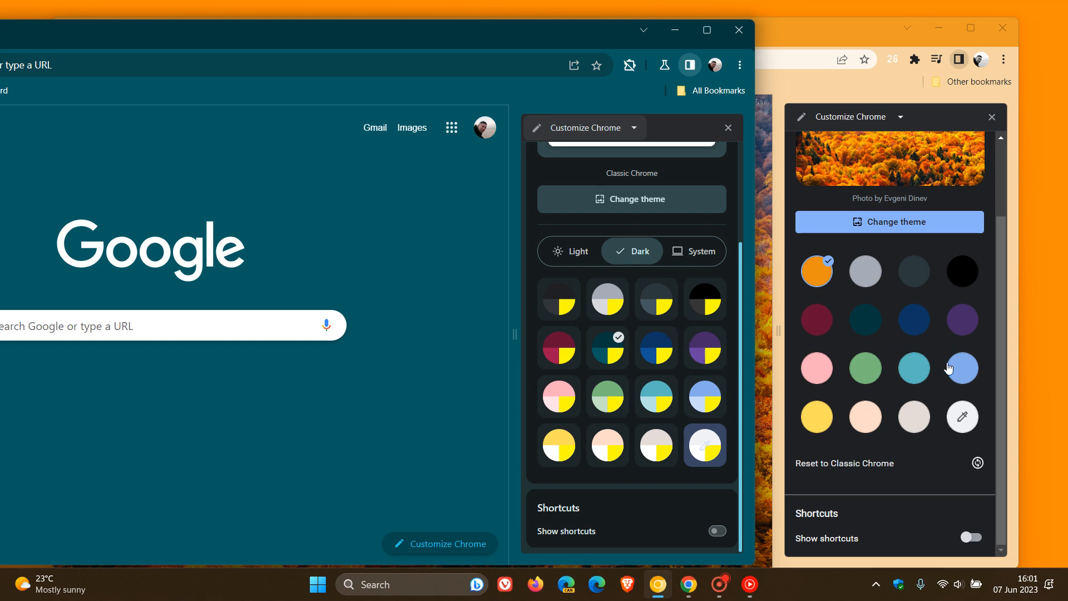
pyautogui.moveTo(930, 367)
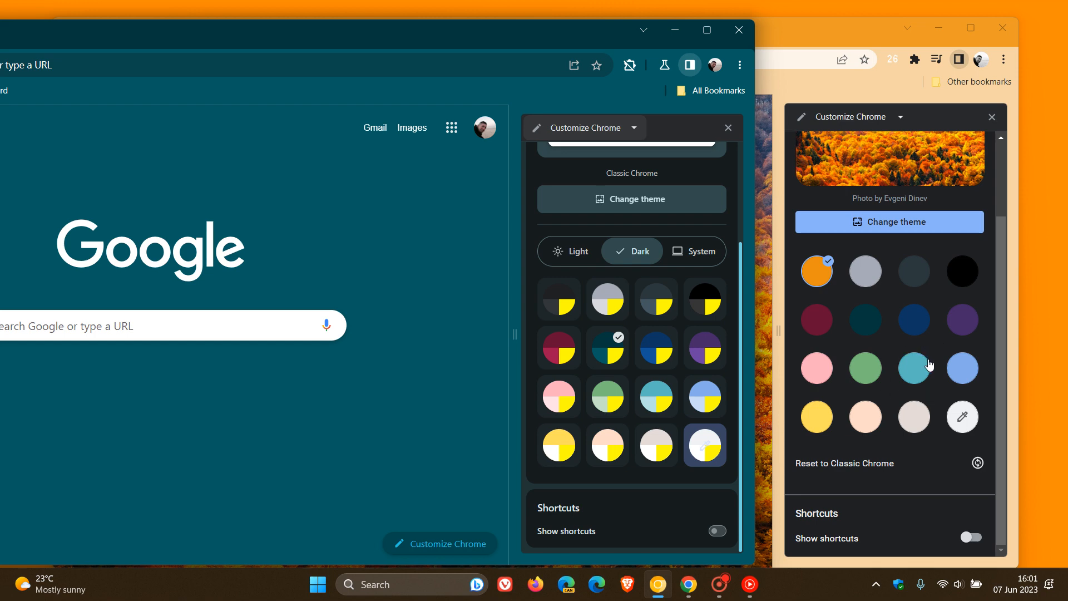
pyautogui.moveTo(831, 366)
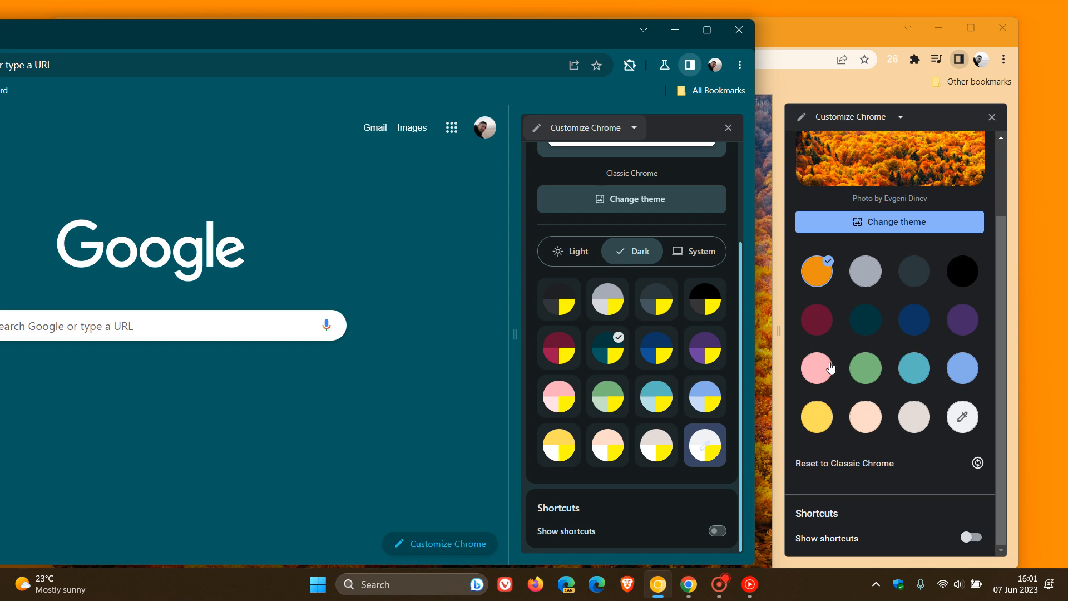
pyautogui.moveTo(653, 389)
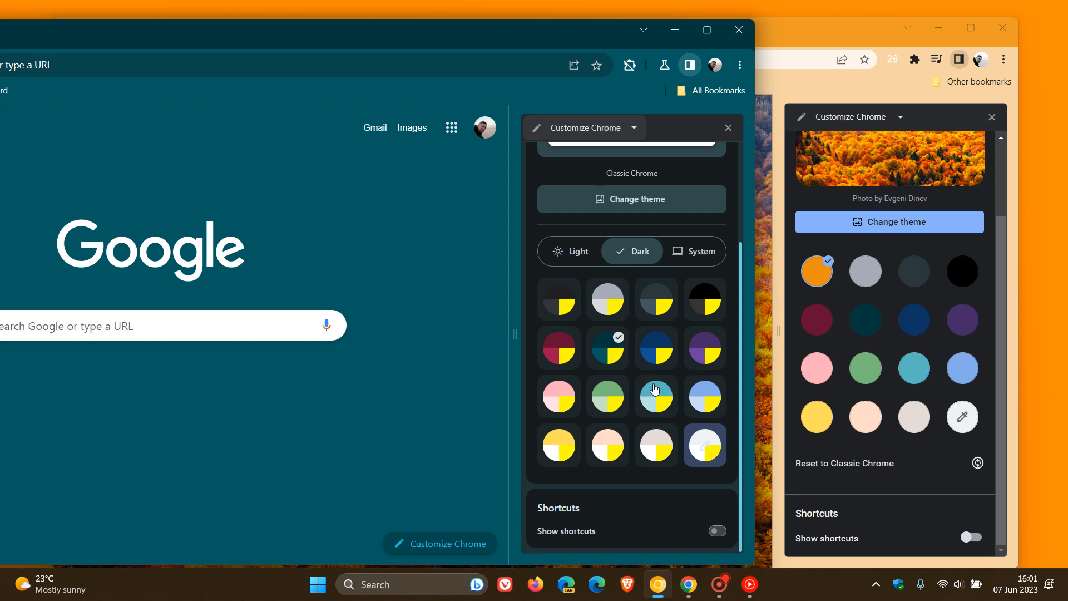
pyautogui.moveTo(378, 39)
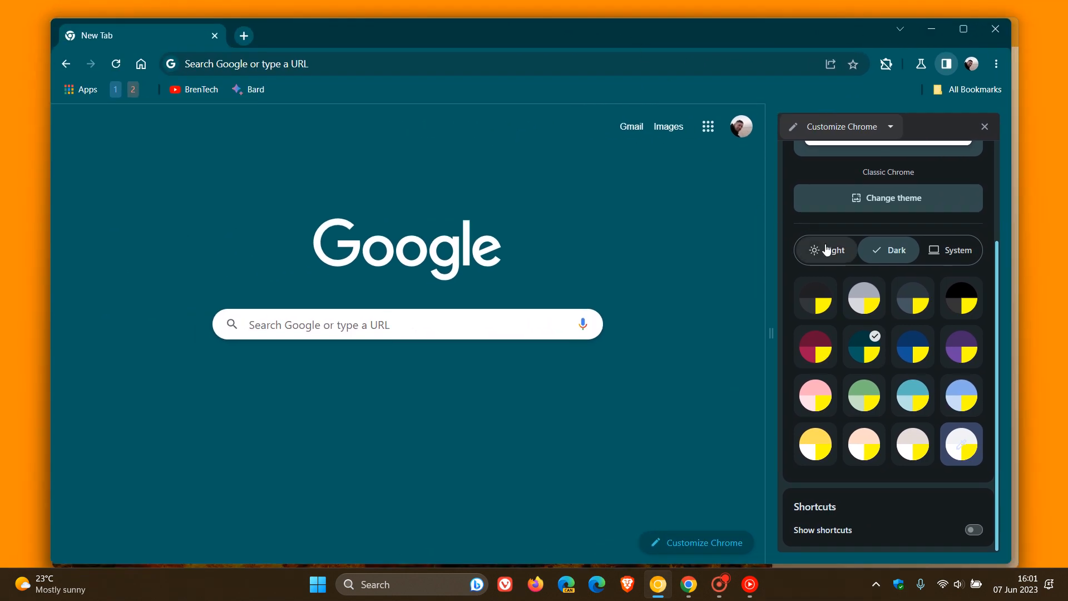
# - Switch Canary's appearance to Light, then back to System, keeping teal
pyautogui.click(830, 251)
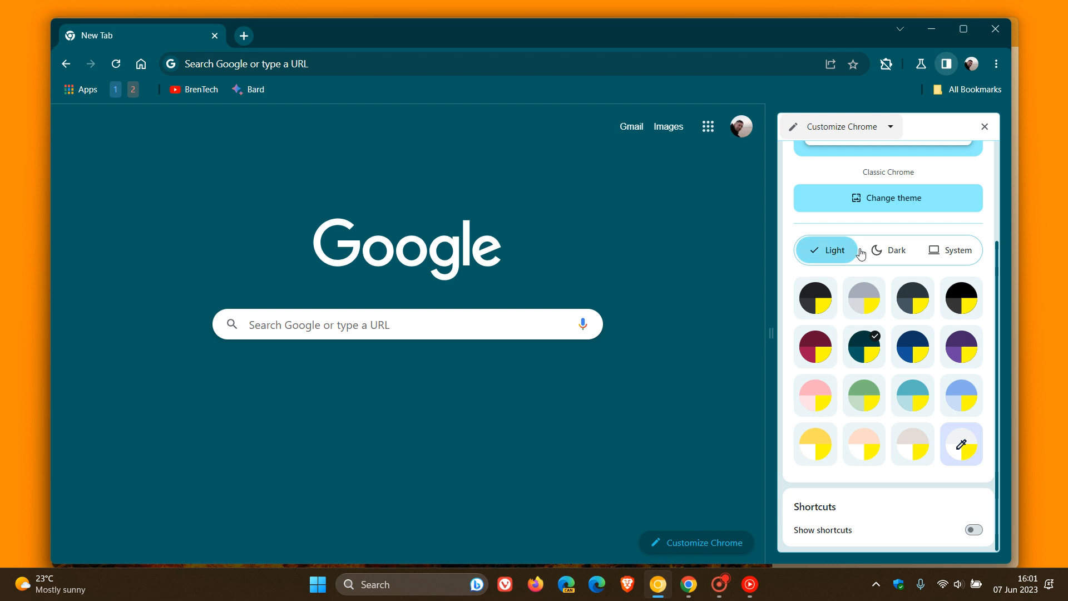
pyautogui.click(955, 251)
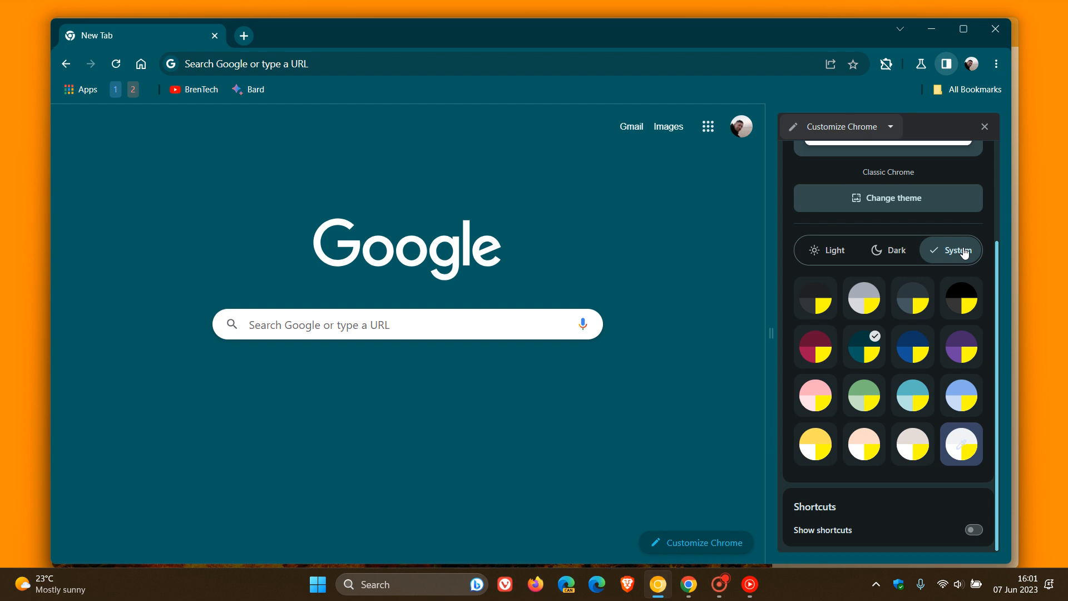
pyautogui.moveTo(825, 250)
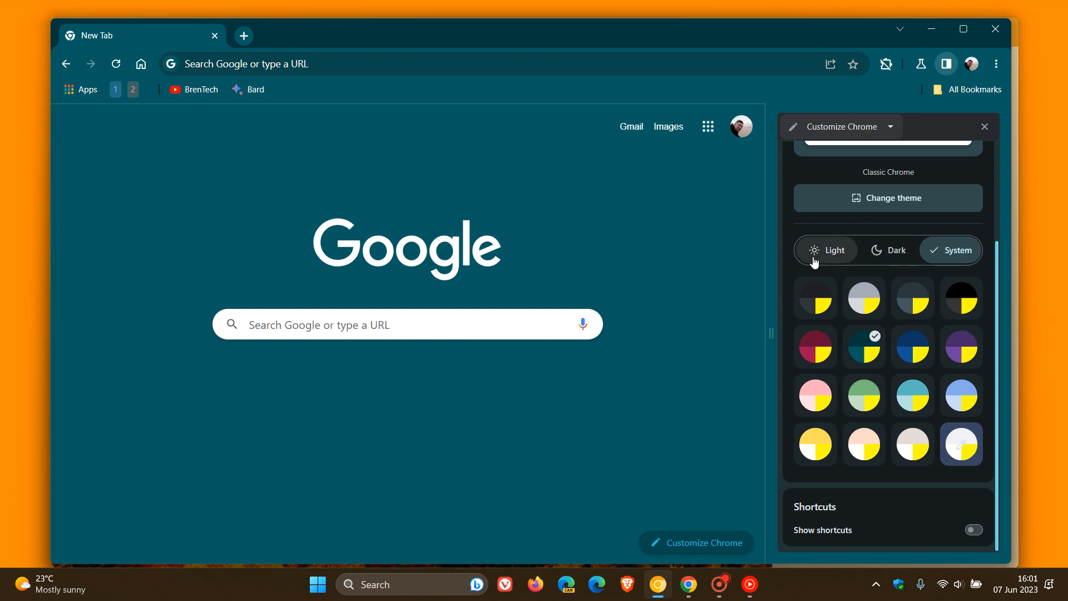
pyautogui.moveTo(681, 157)
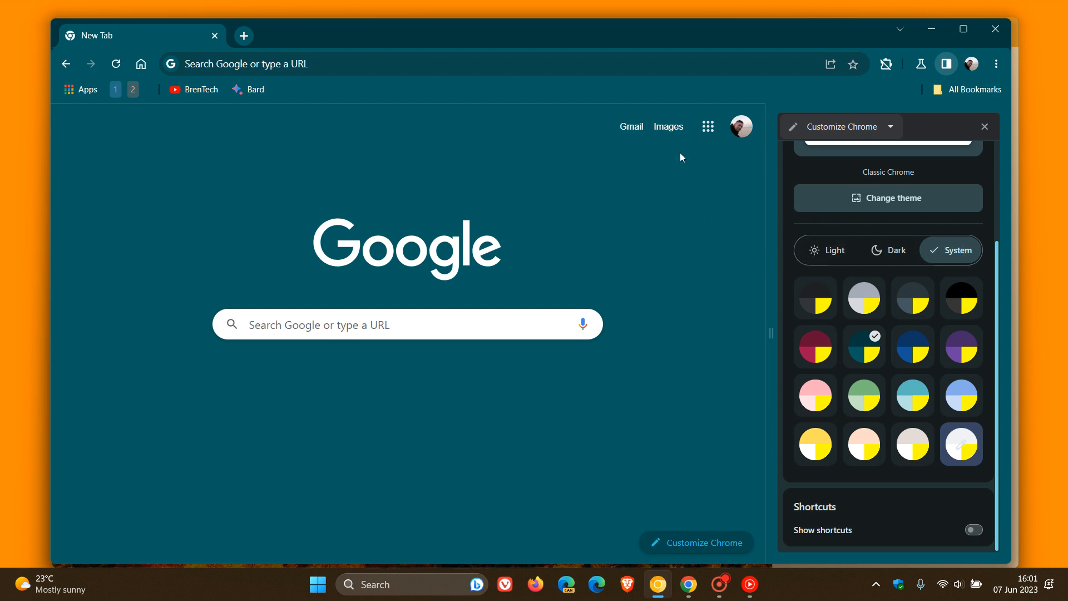
pyautogui.moveTo(581, 108)
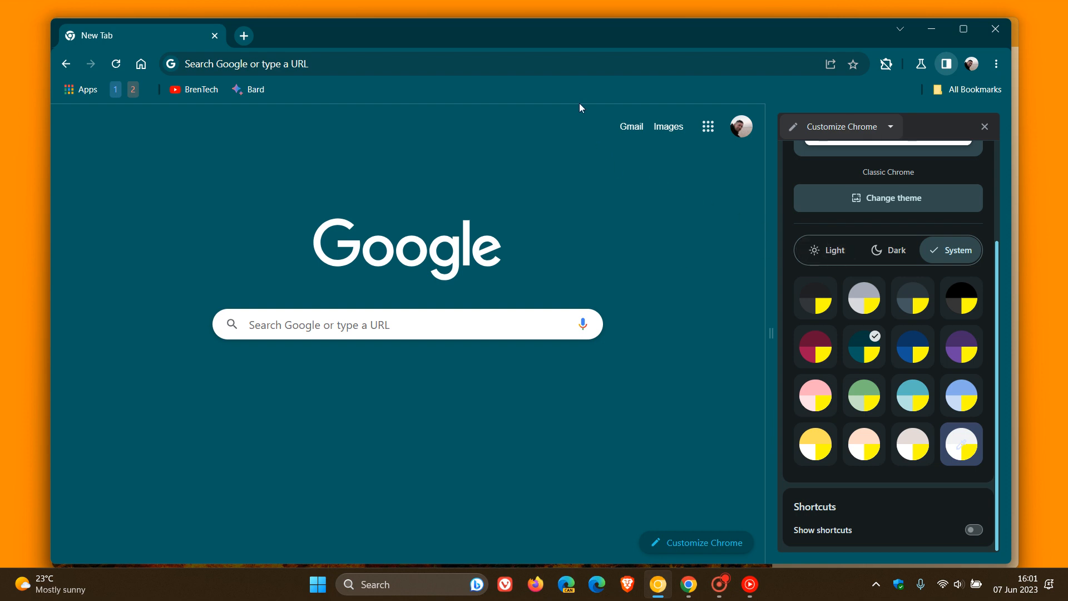